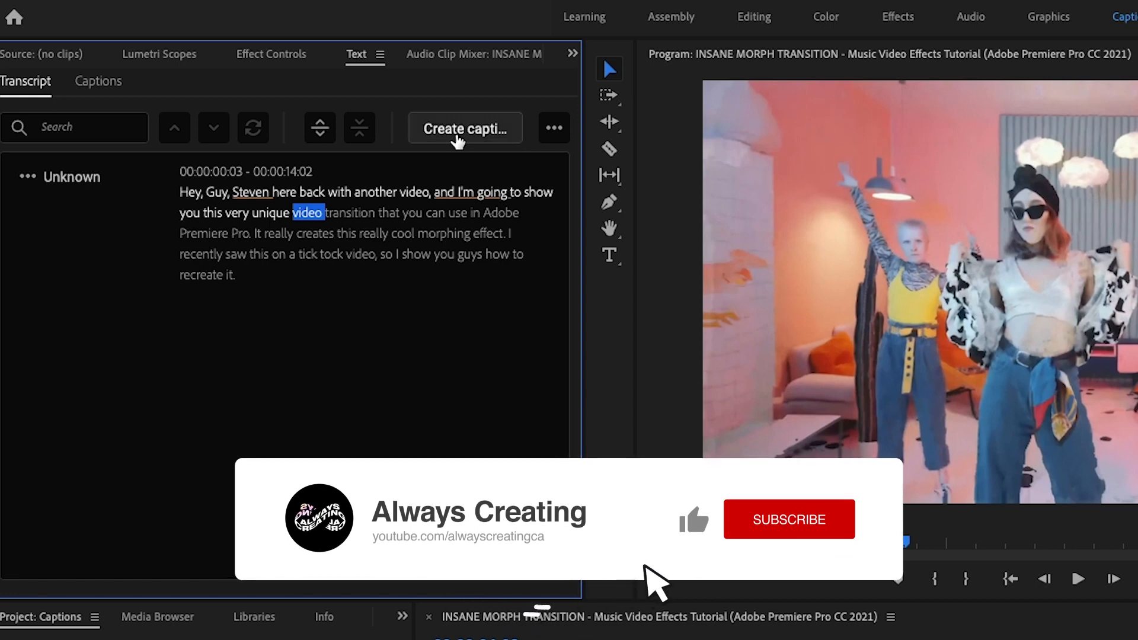
Bring up the Create Captions dialog from the Transcript tab.
click(464, 128)
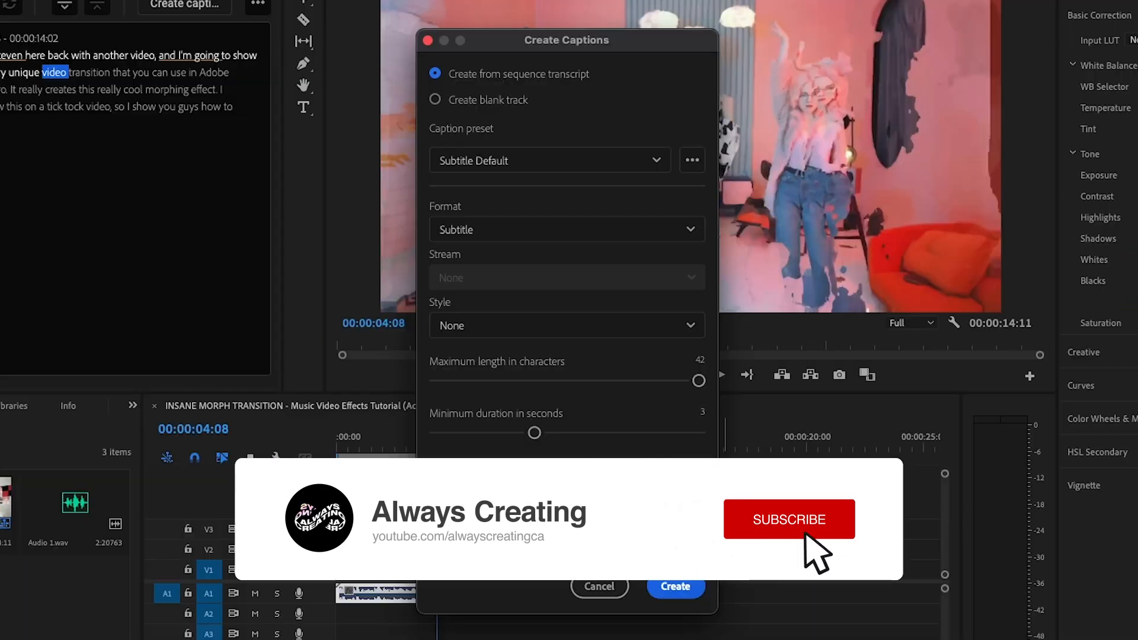
click(789, 519)
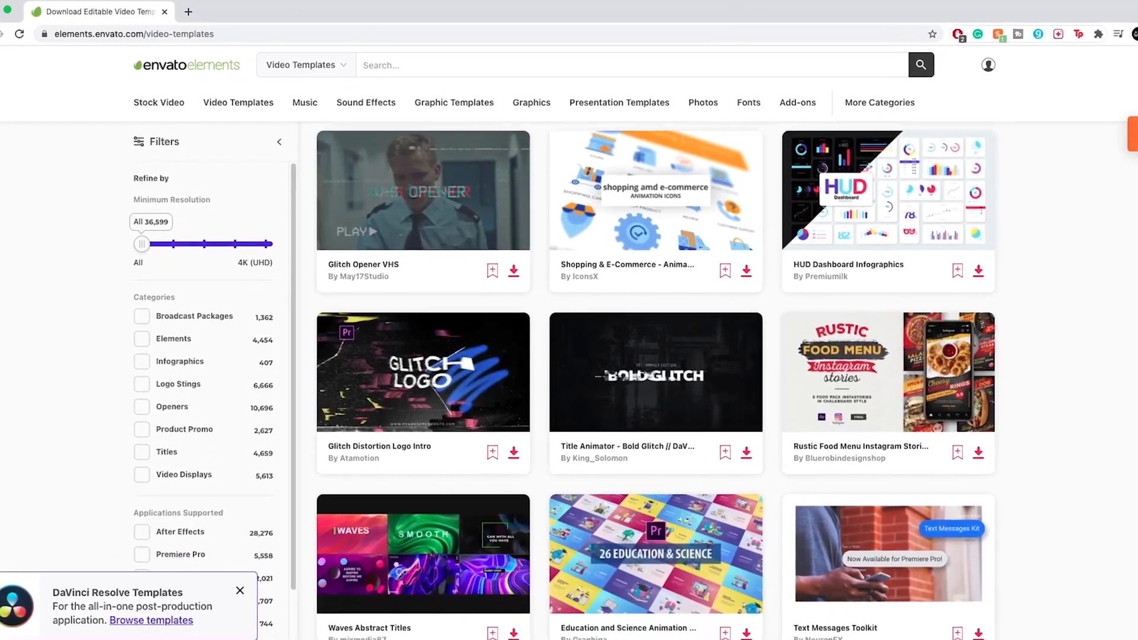
Browse the Video Templates listing to The Complete 80's Title Toolkit page, then return to Premiere Pro.
scroll(down, 3)
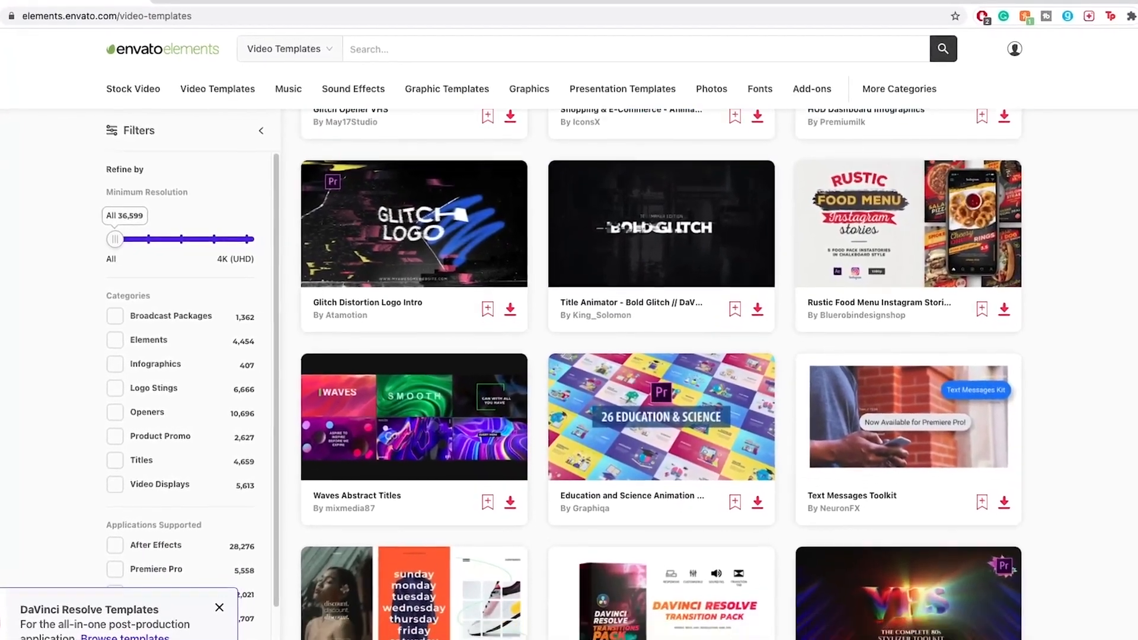
scroll(down, 3)
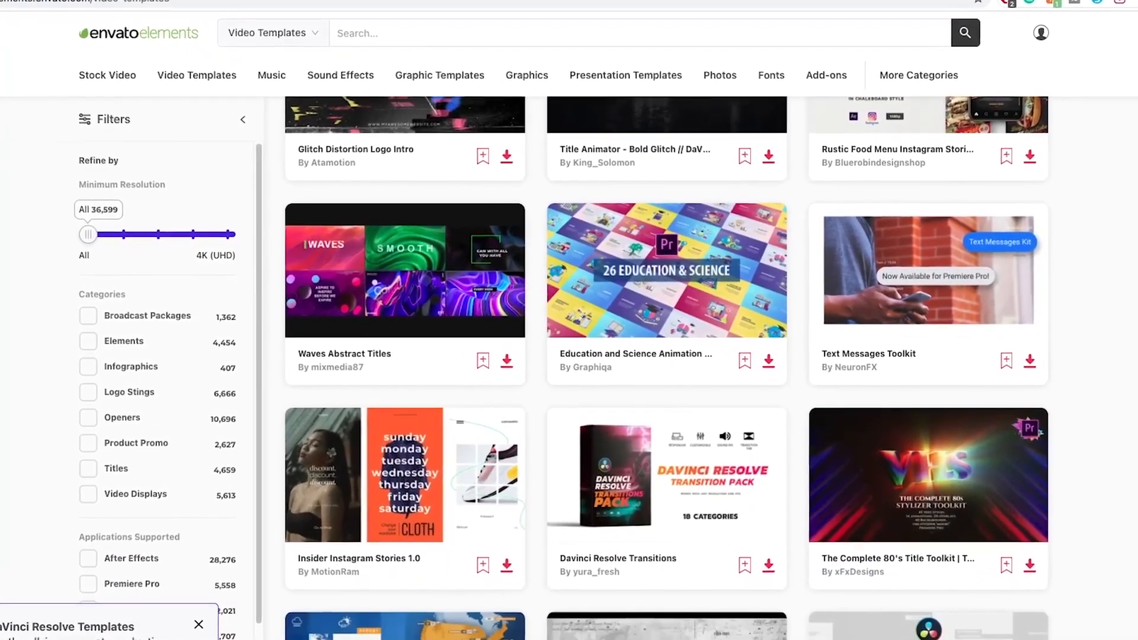
click(928, 475)
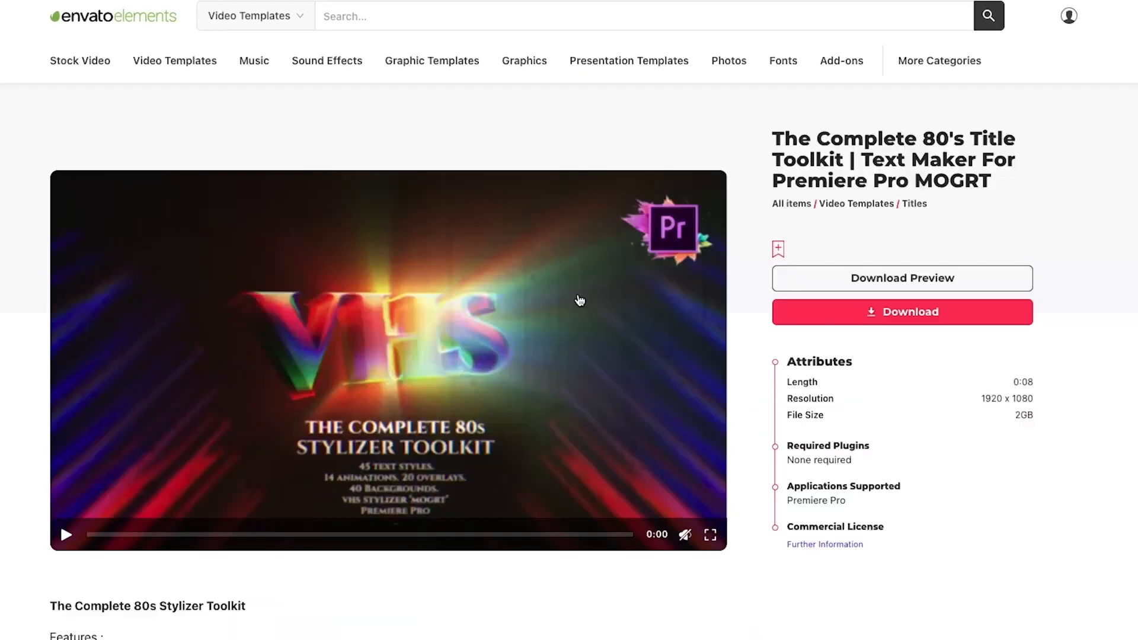
click(65, 535)
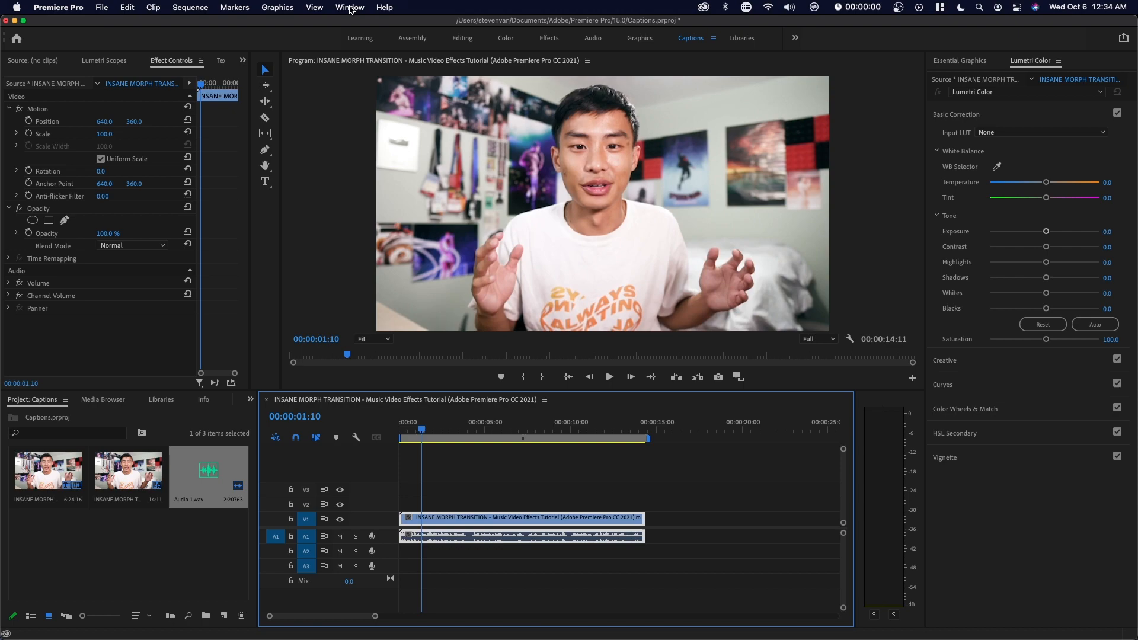
Switch to the Captions workspace via Window > Workspaces.
click(351, 7)
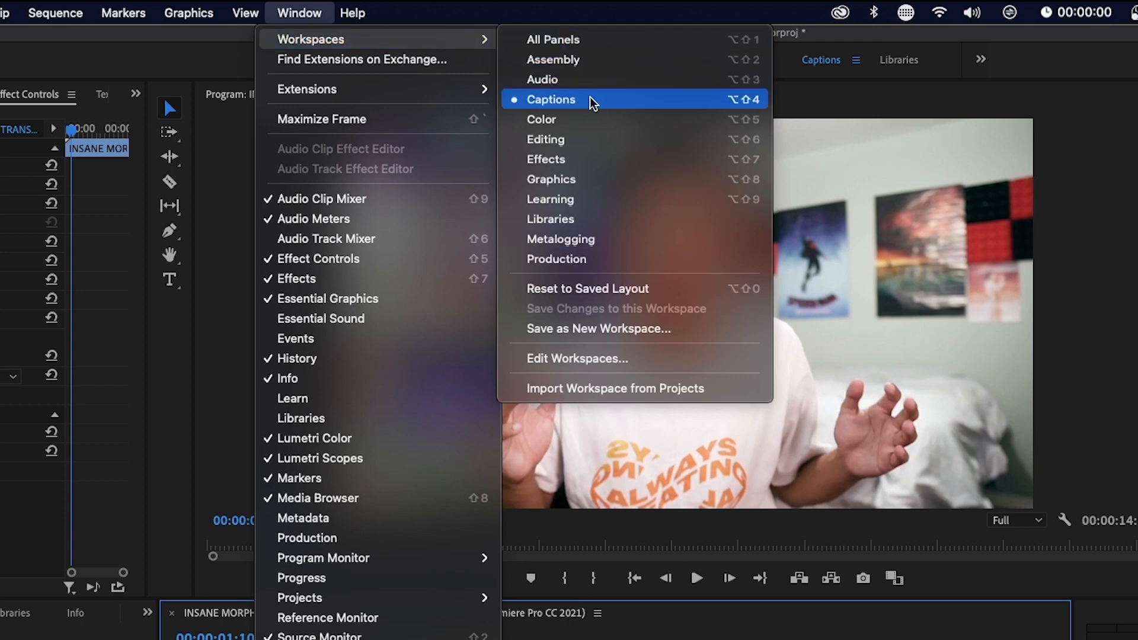
click(555, 99)
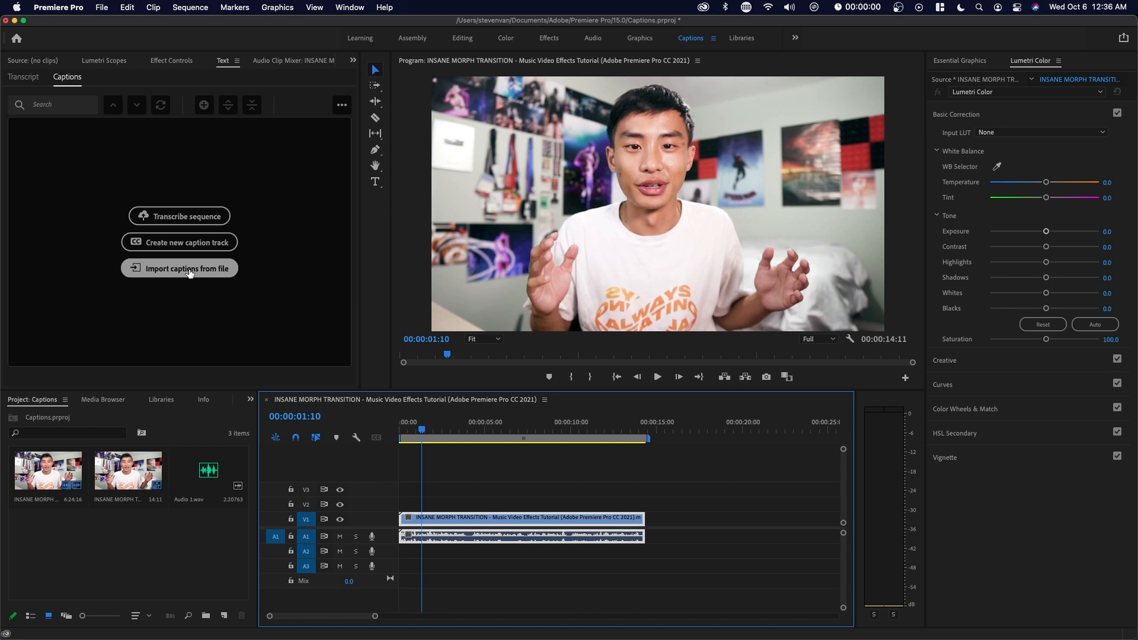
mouse_move(179, 242)
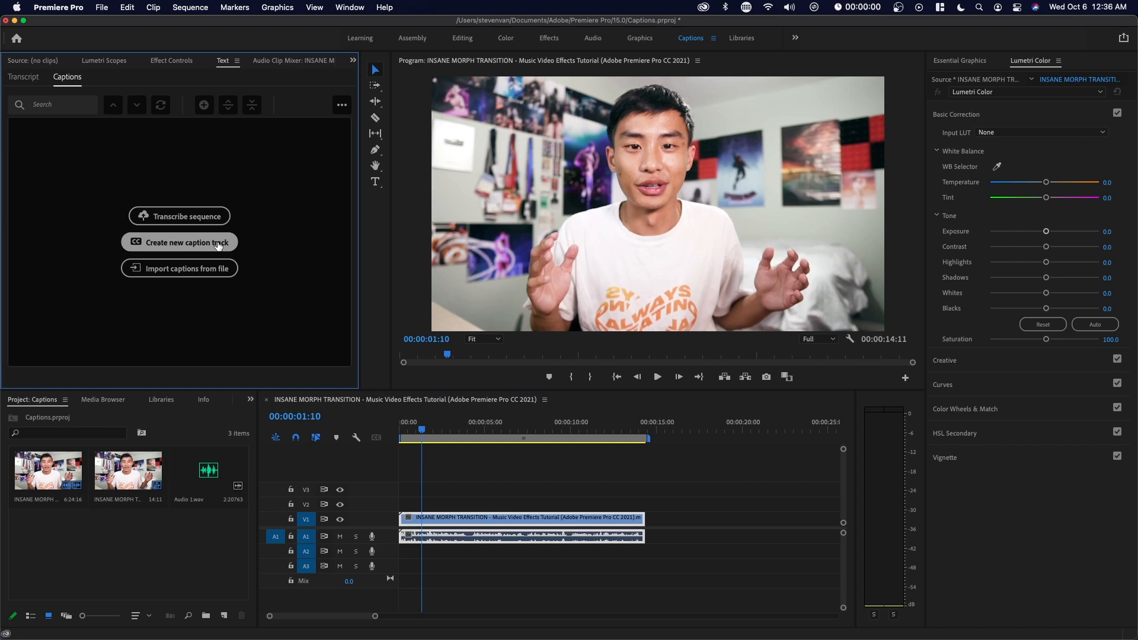
mouse_move(206, 232)
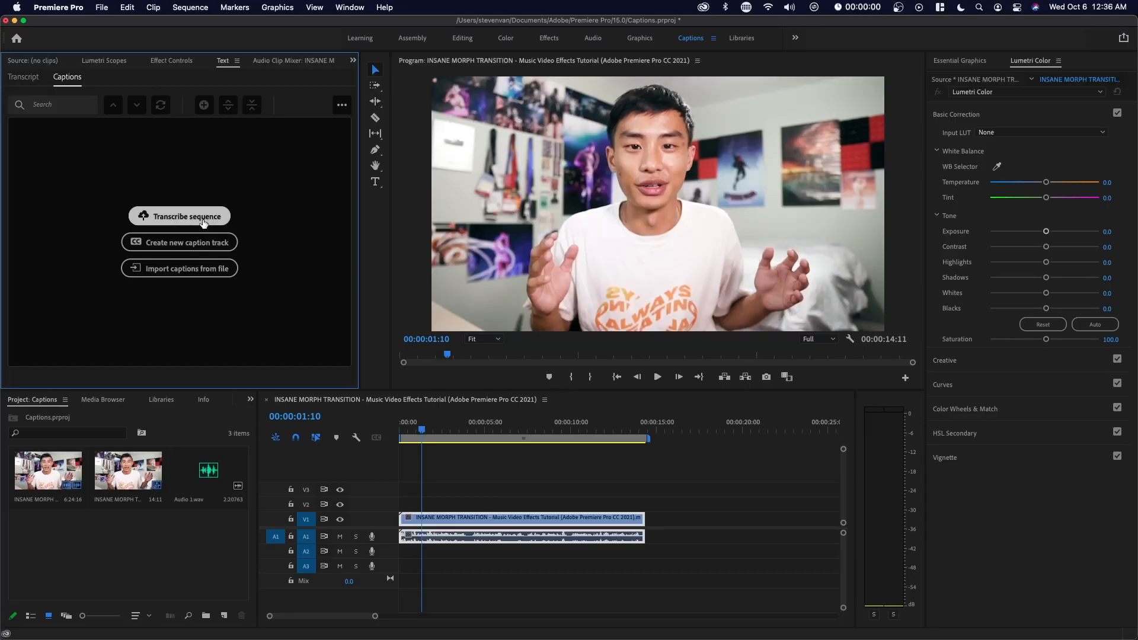
Start Transcribe sequence keeping Mix audio and English language in Create Transcript.
click(179, 216)
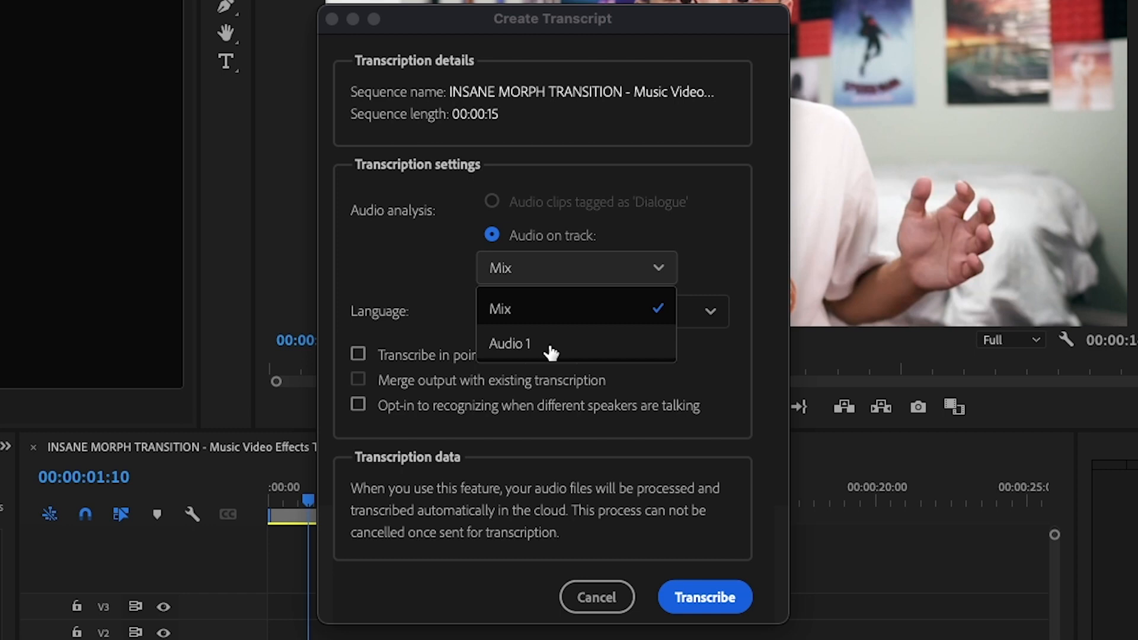
mouse_move(544, 319)
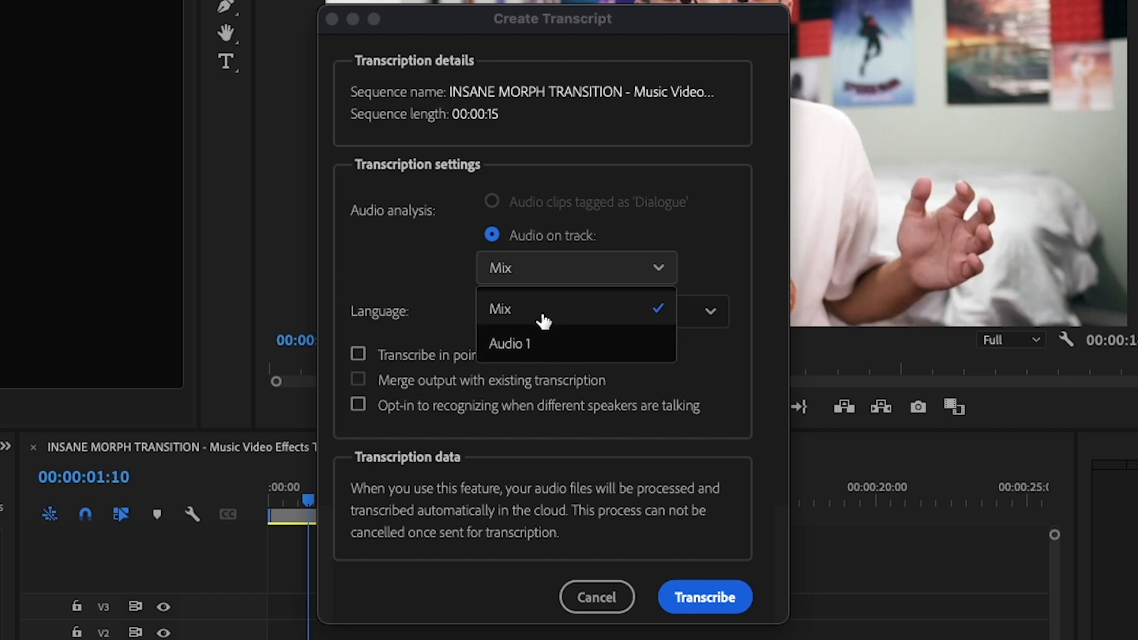
click(499, 308)
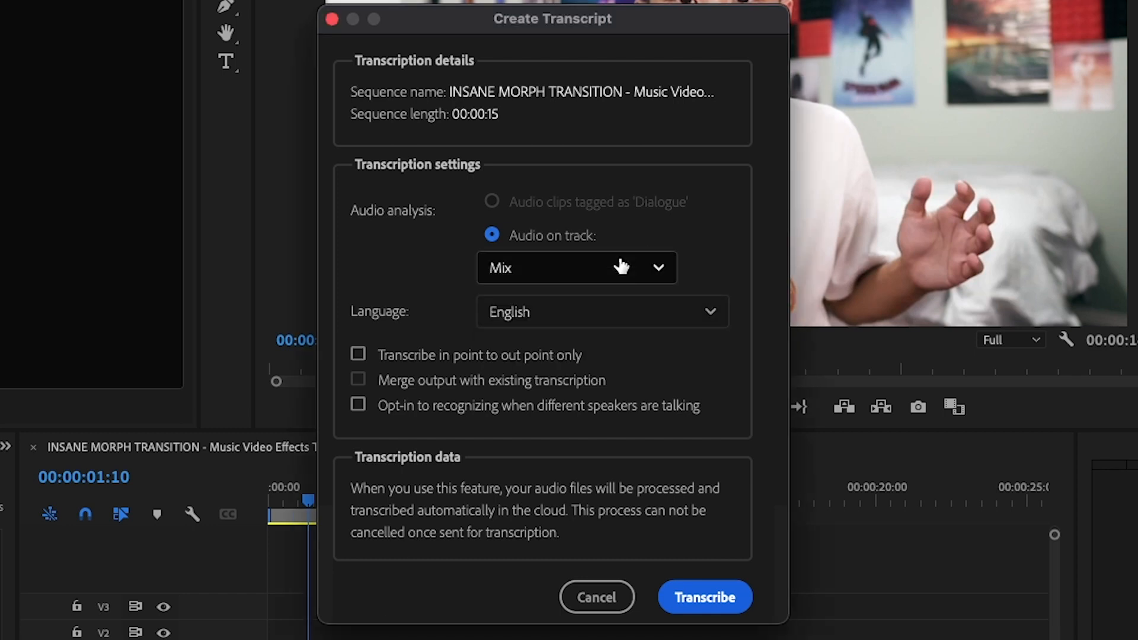
click(574, 267)
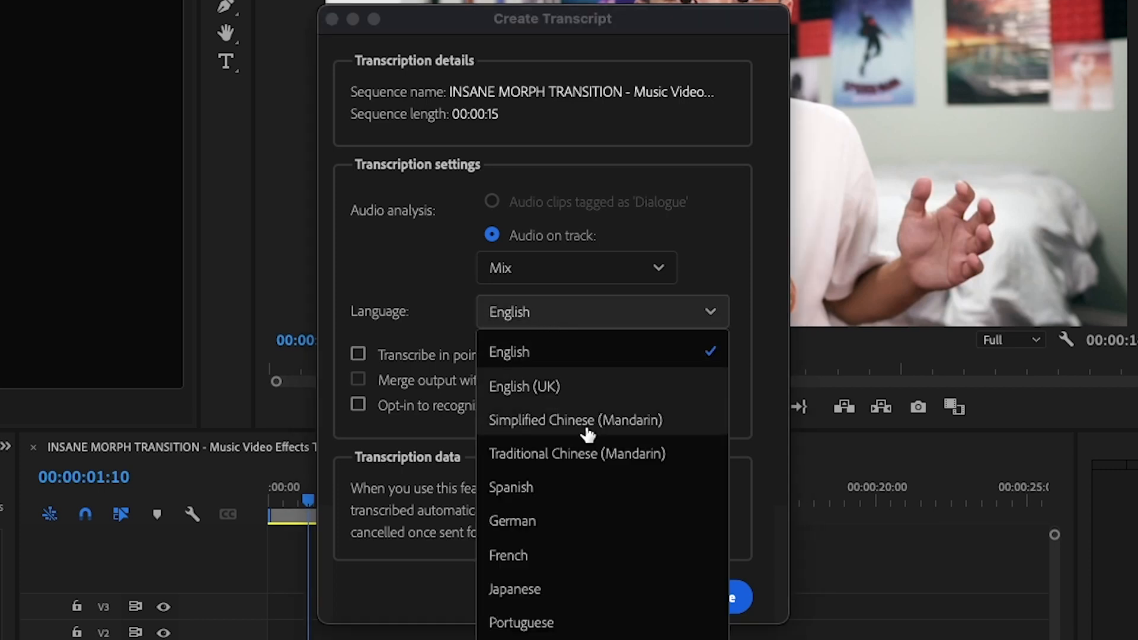
mouse_move(577, 454)
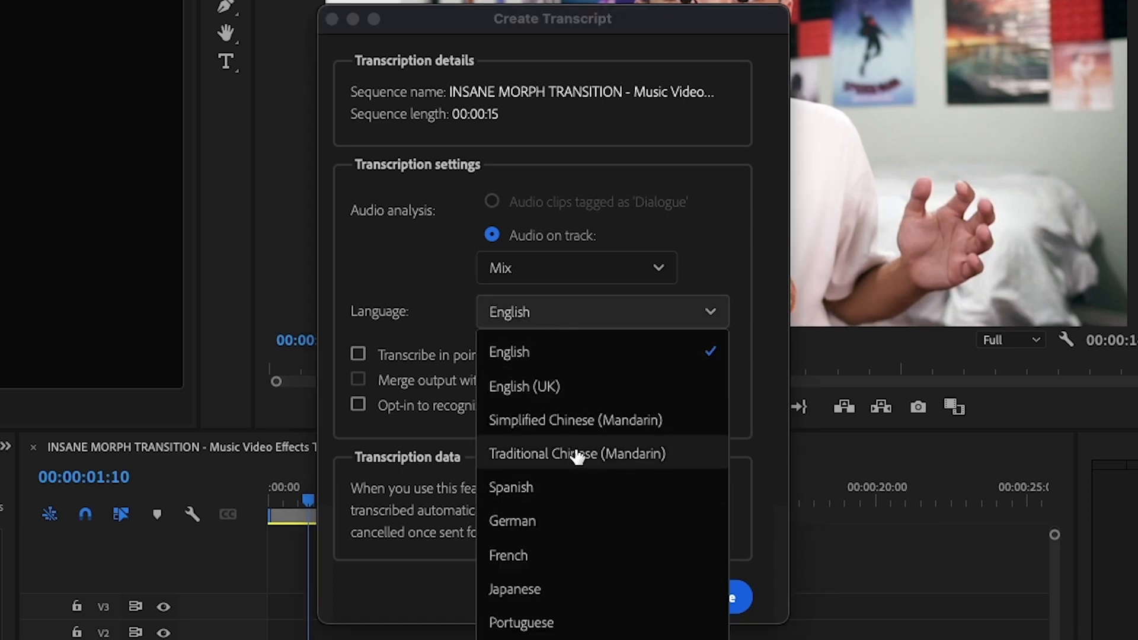
click(509, 352)
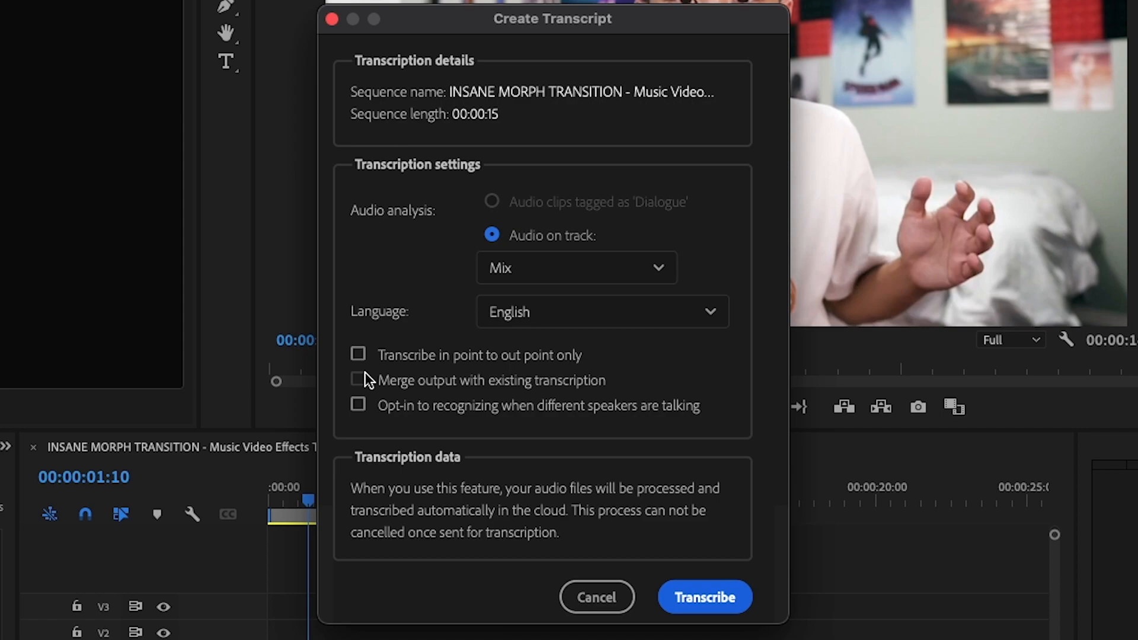
mouse_move(518, 38)
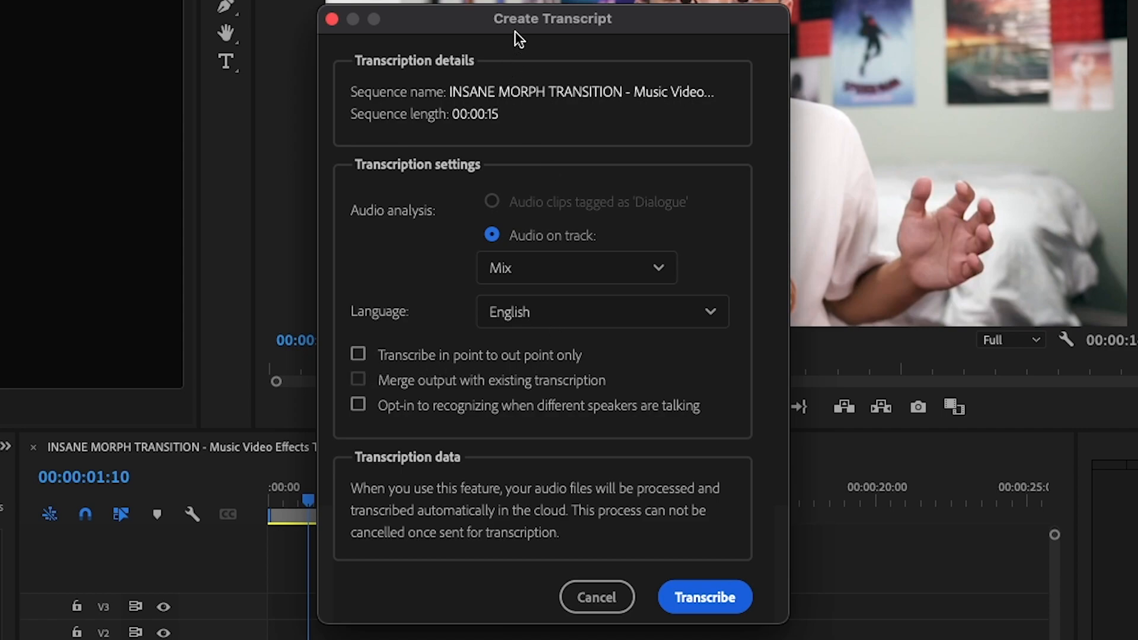
click(597, 596)
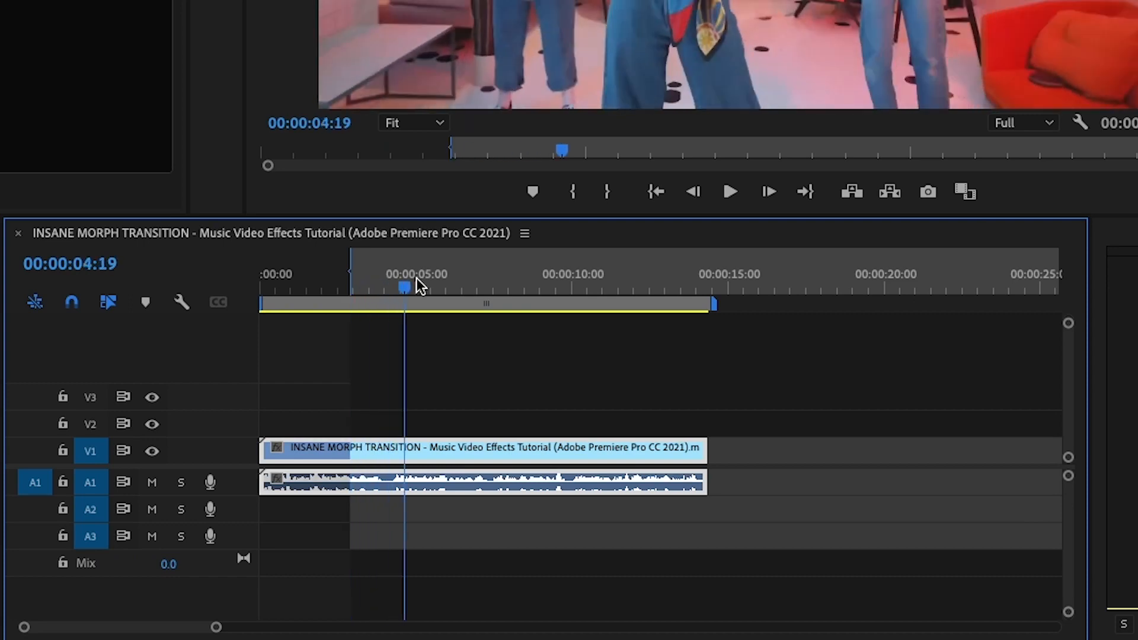
click(363, 287)
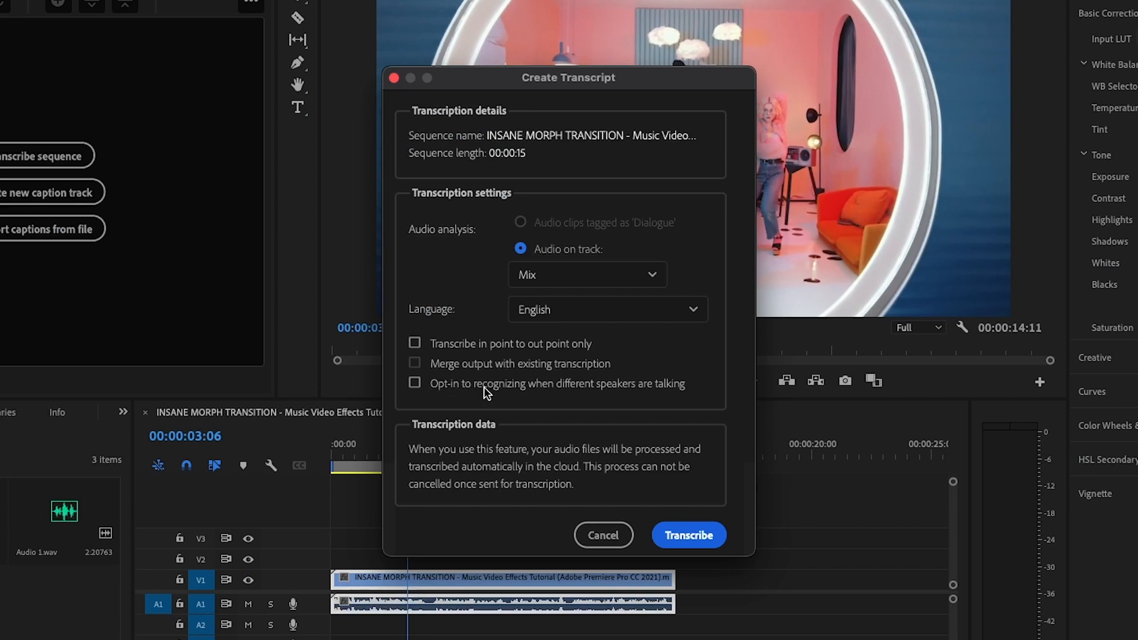
mouse_move(495, 394)
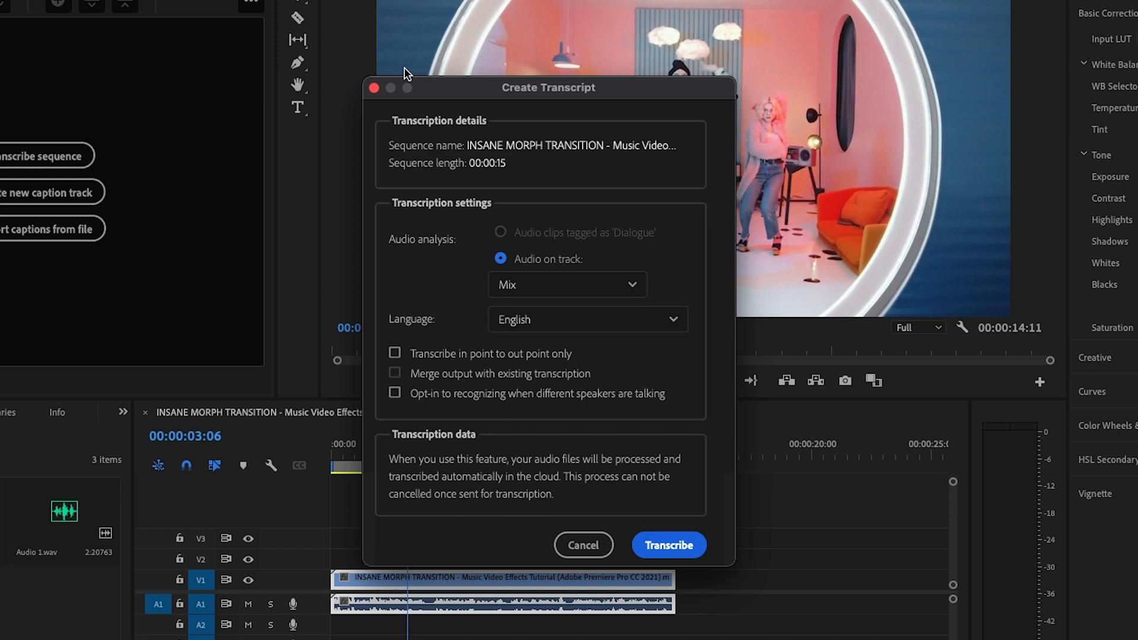
mouse_move(578, 394)
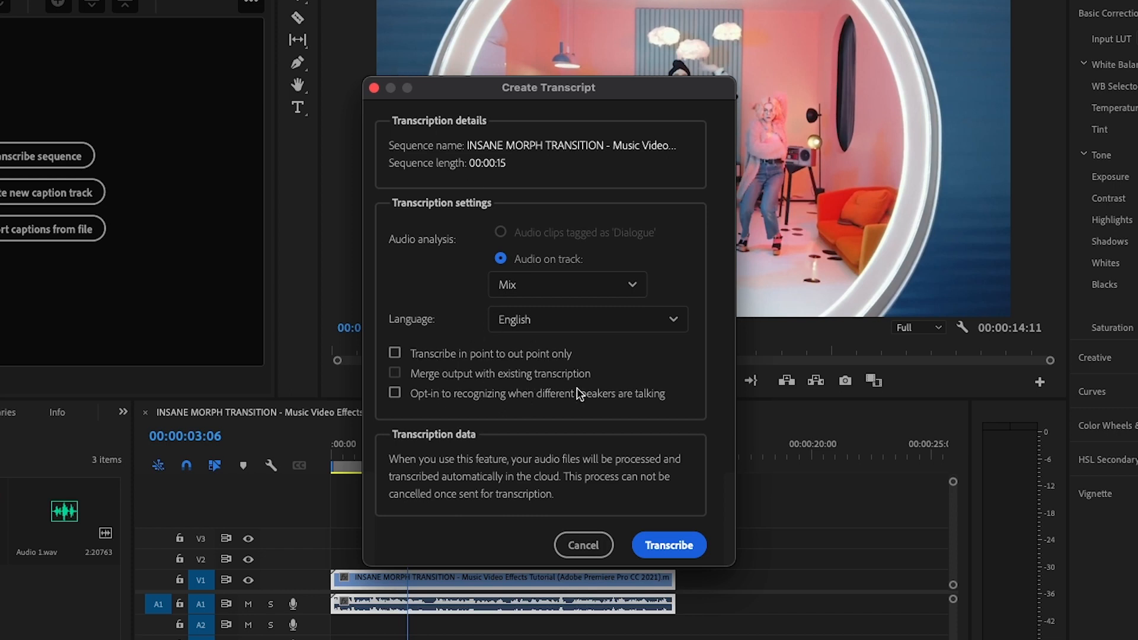
Run the transcription so the Transcript tab fills with the sequence's speech.
click(667, 545)
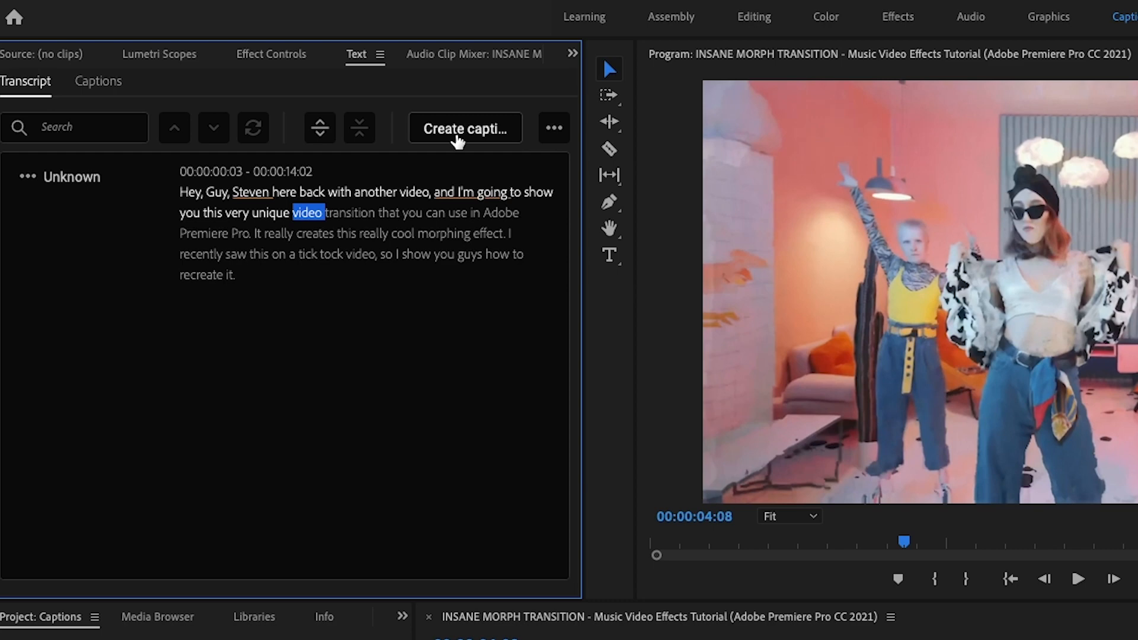
Create captions from the sequence transcript with the Subtitle Default preset and line settings.
click(465, 128)
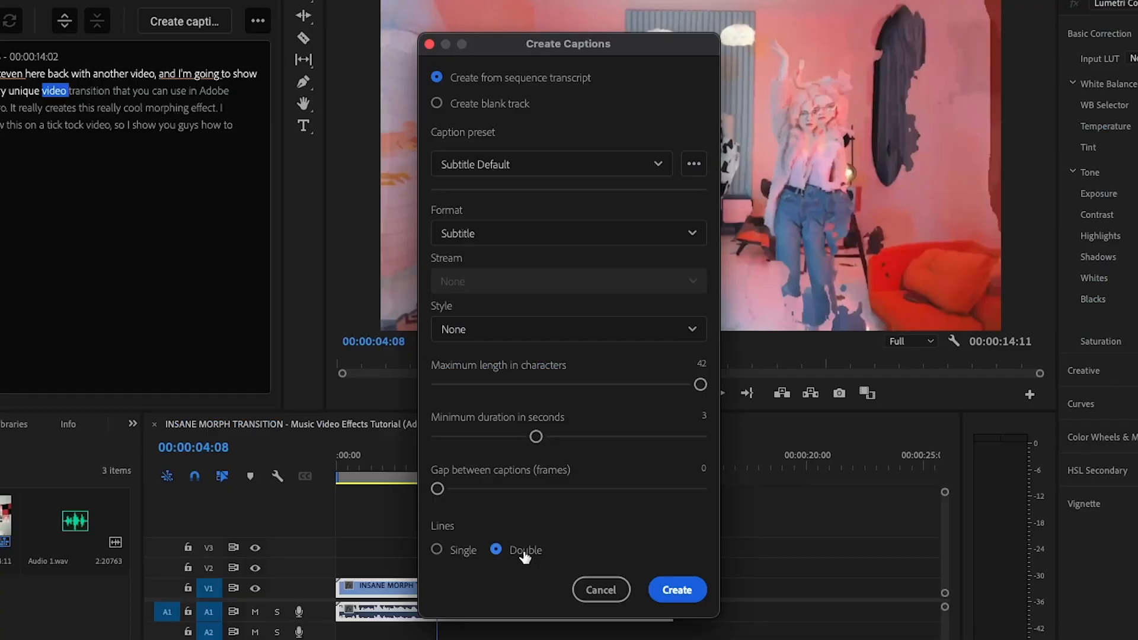
click(437, 549)
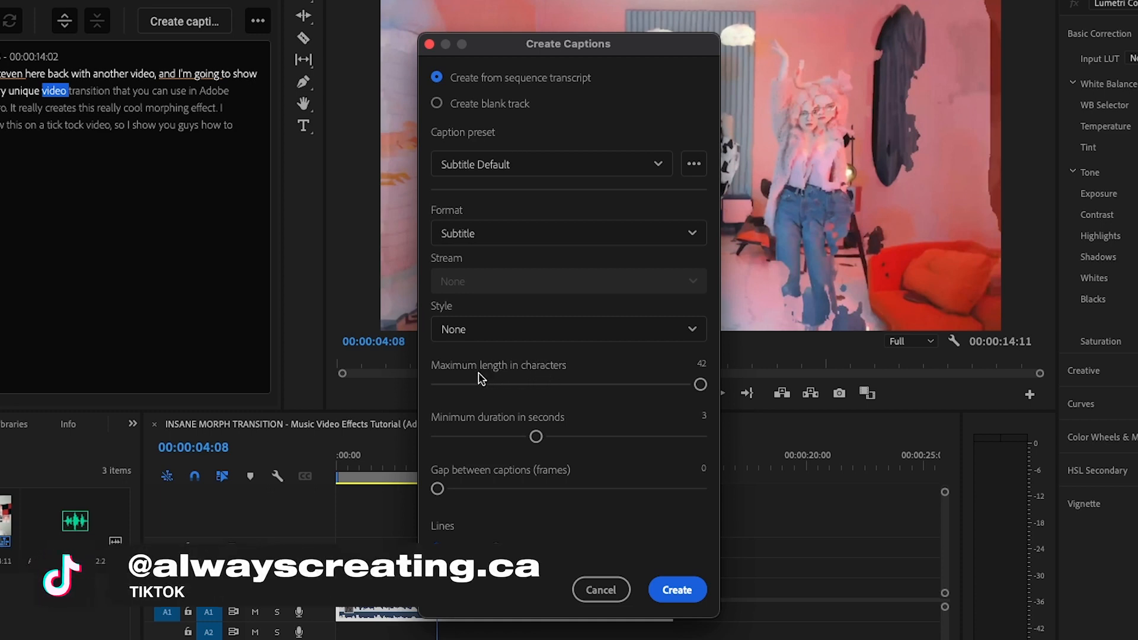
mouse_move(492, 378)
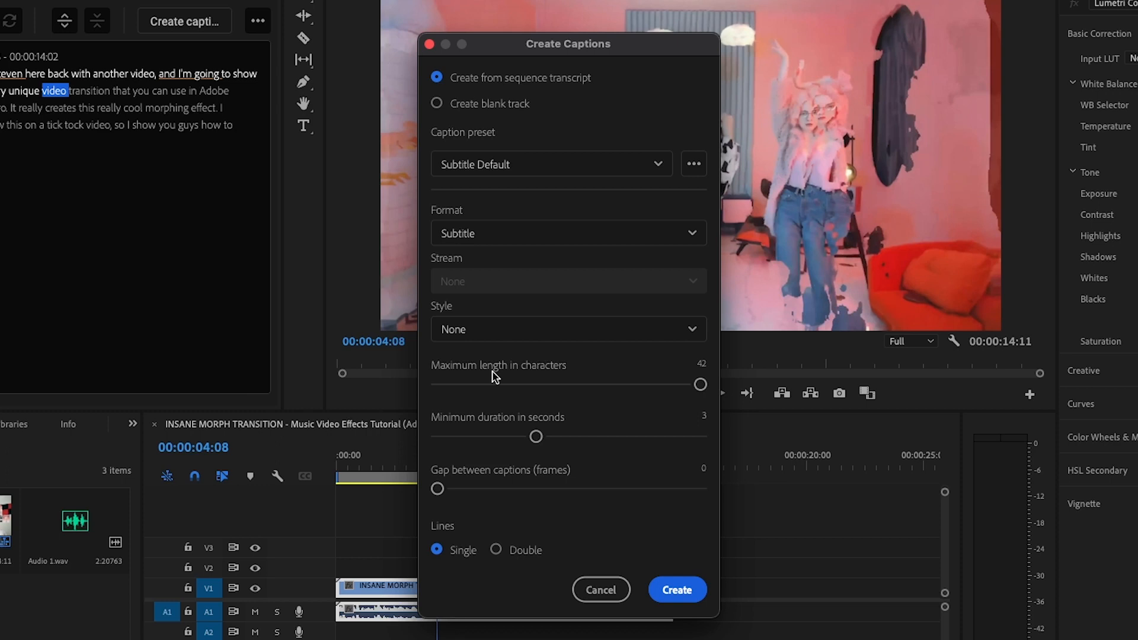
mouse_move(547, 438)
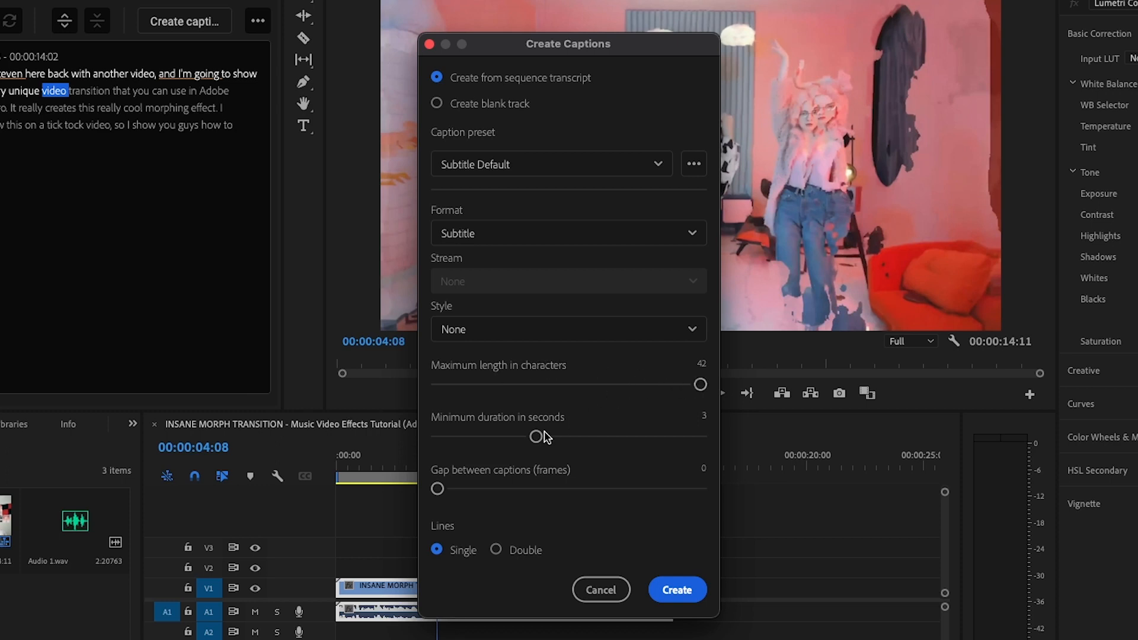
mouse_move(546, 428)
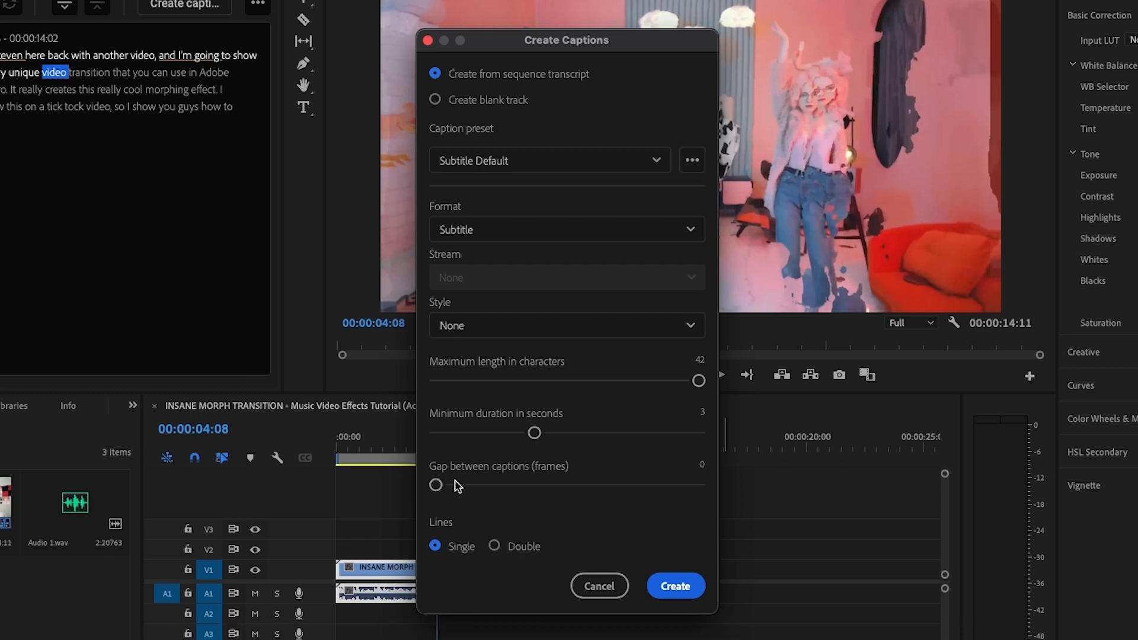
mouse_move(675, 586)
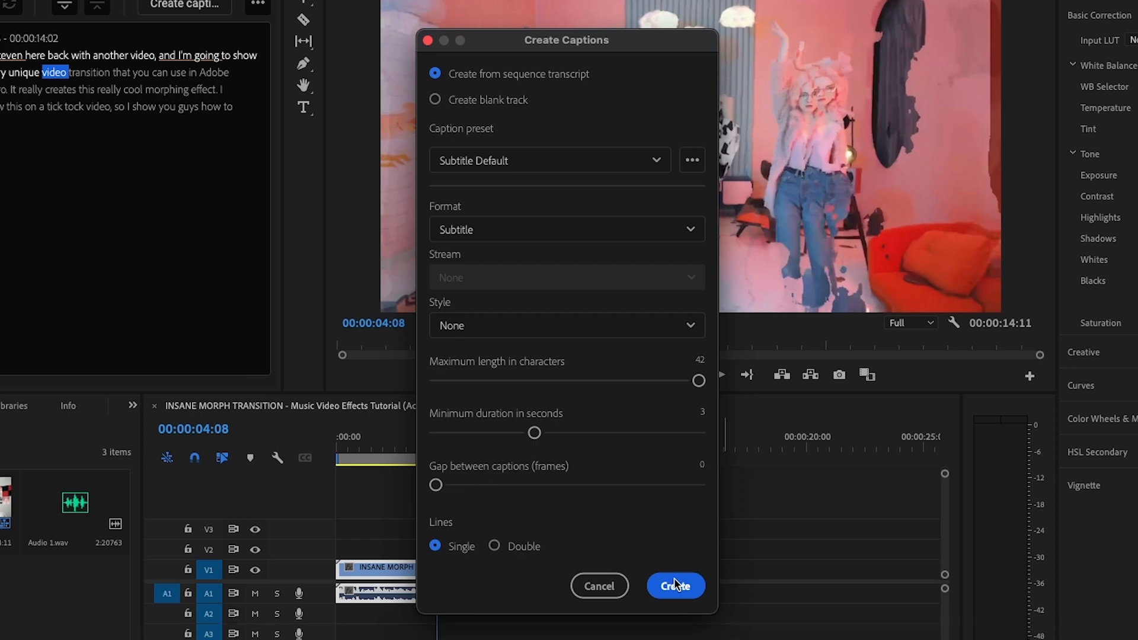
click(675, 586)
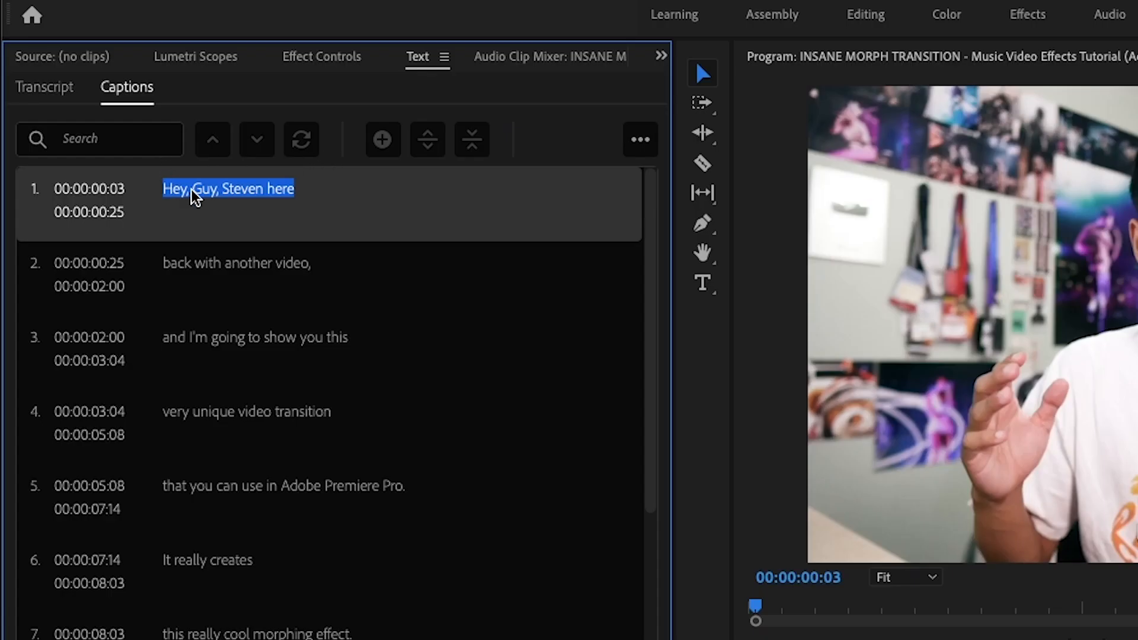
Retype 'Guy' as 'guys' in the first caption and 'tick tock' as 'TikTok' in the eighth.
double_click(228, 189)
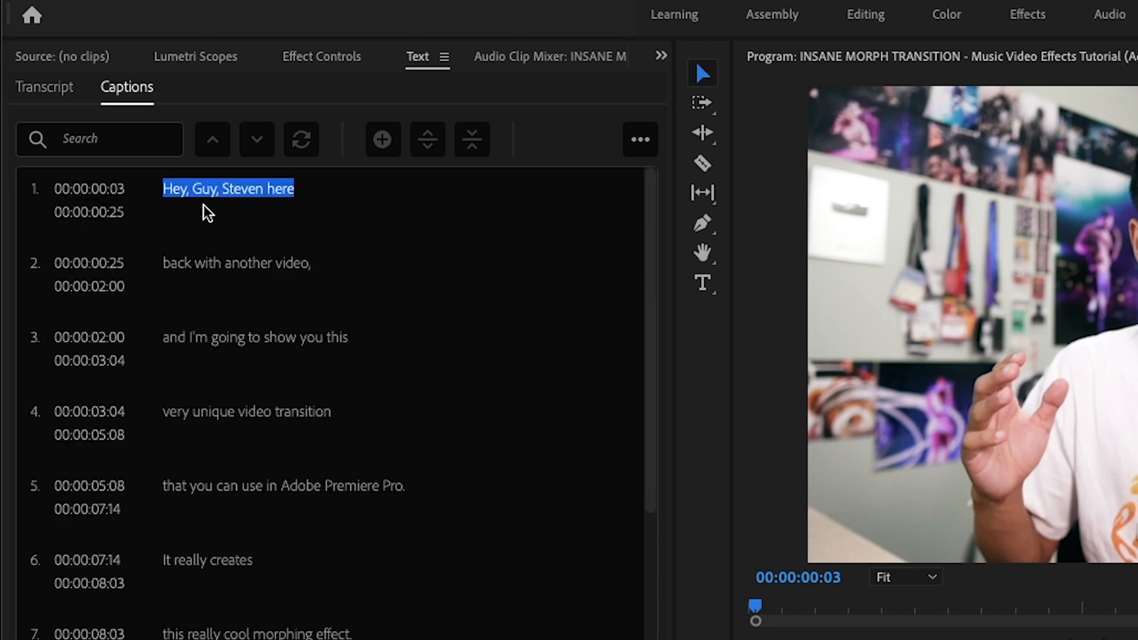
mouse_move(214, 187)
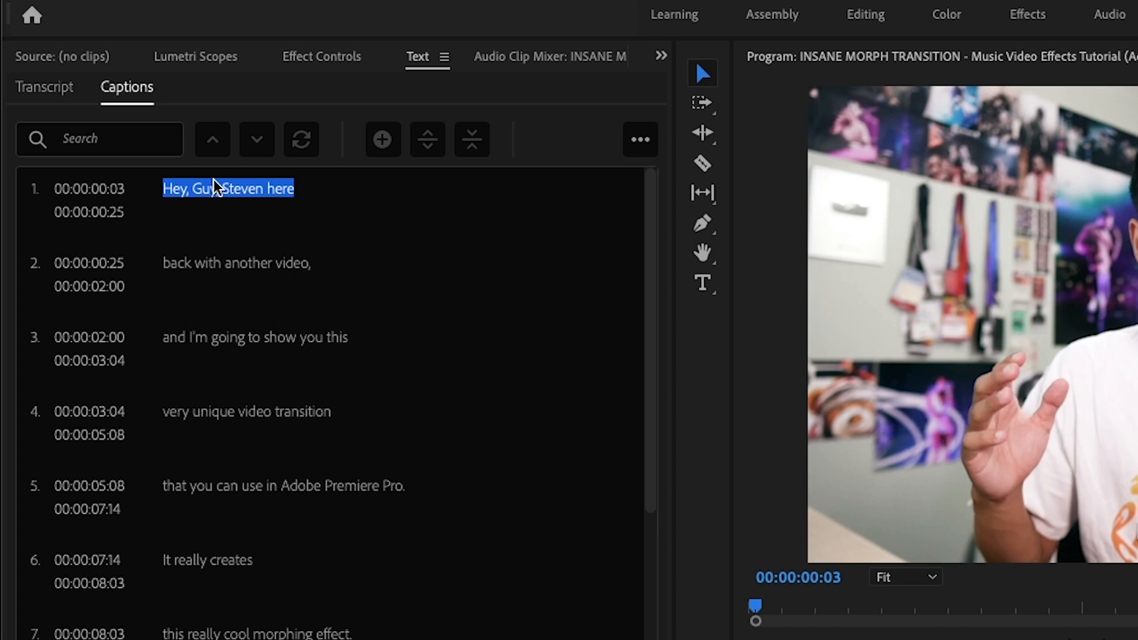
double_click(199, 189)
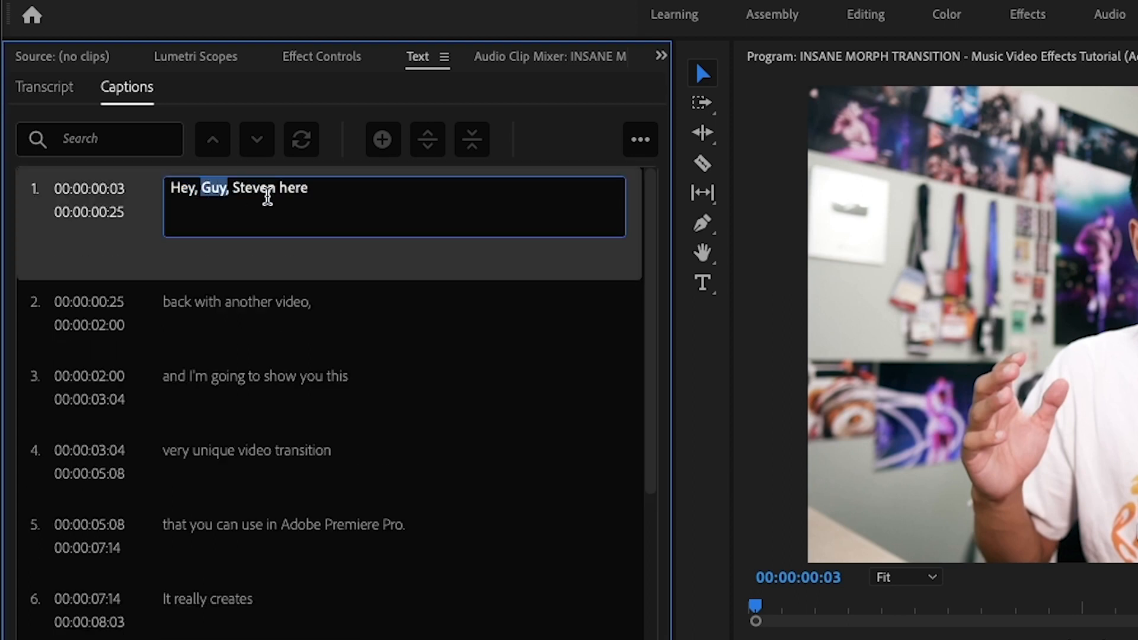
text(guys)
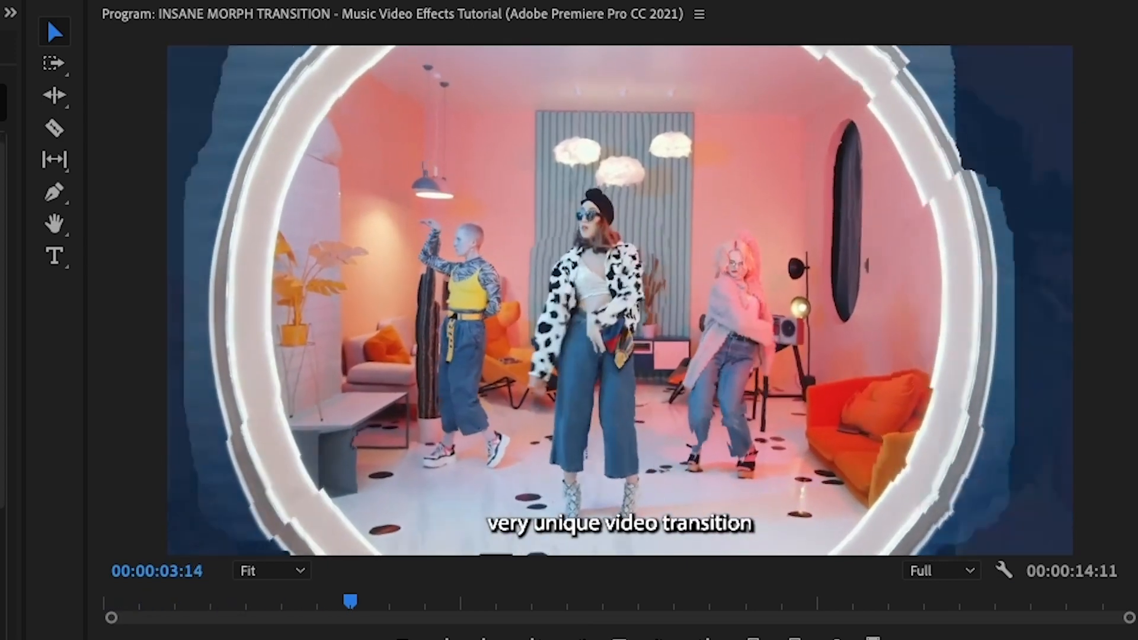
drag(350, 600, 494, 600)
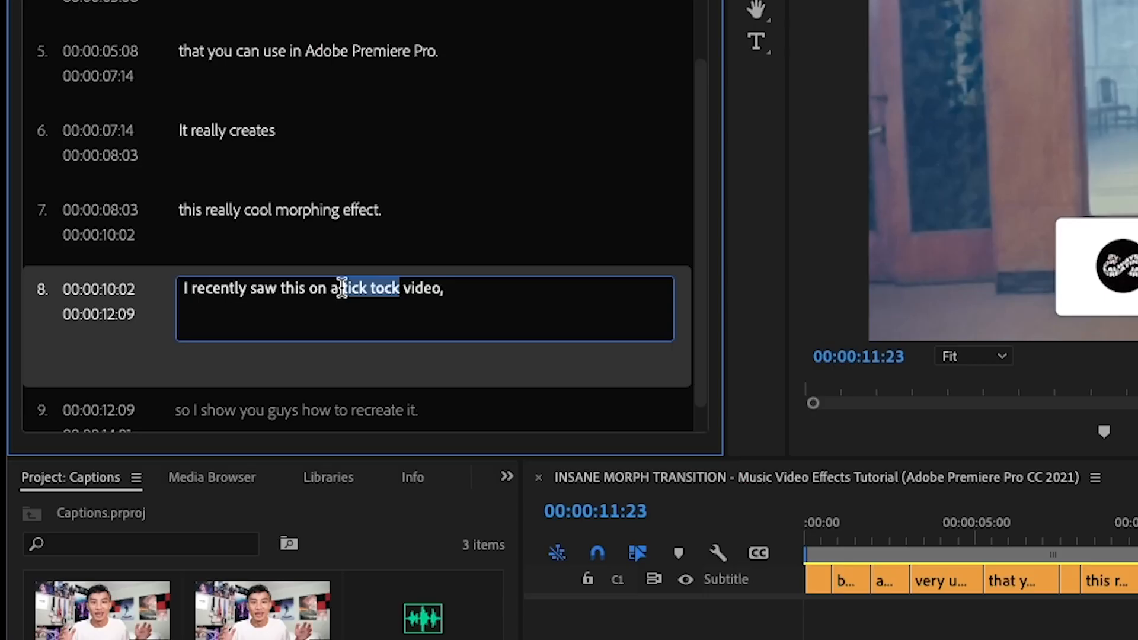
text(TikTo)
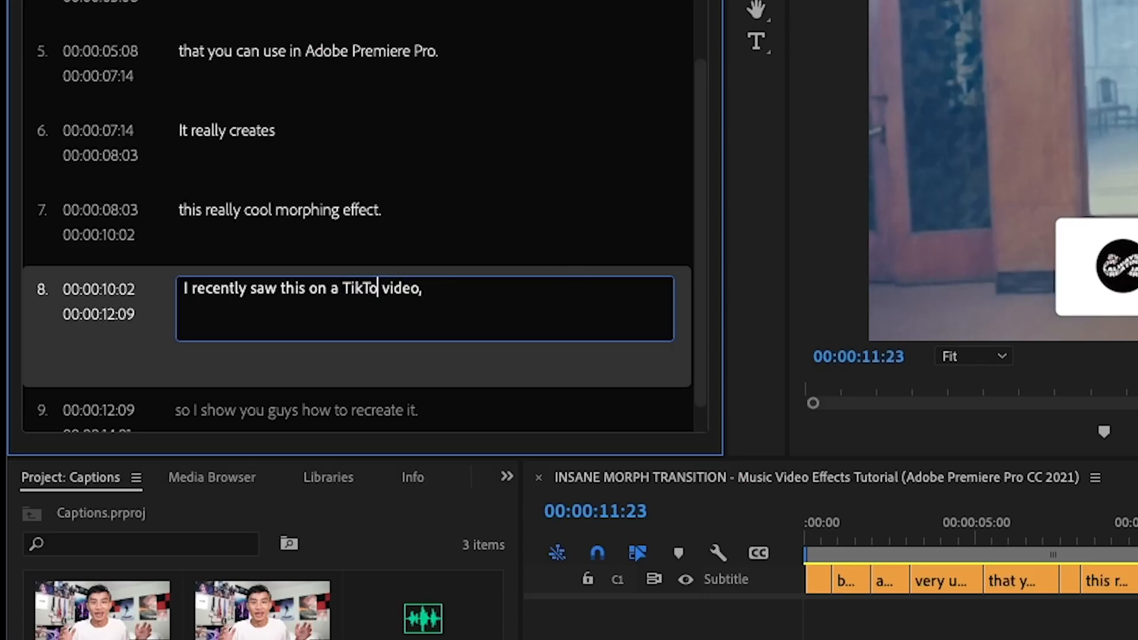
text(k)
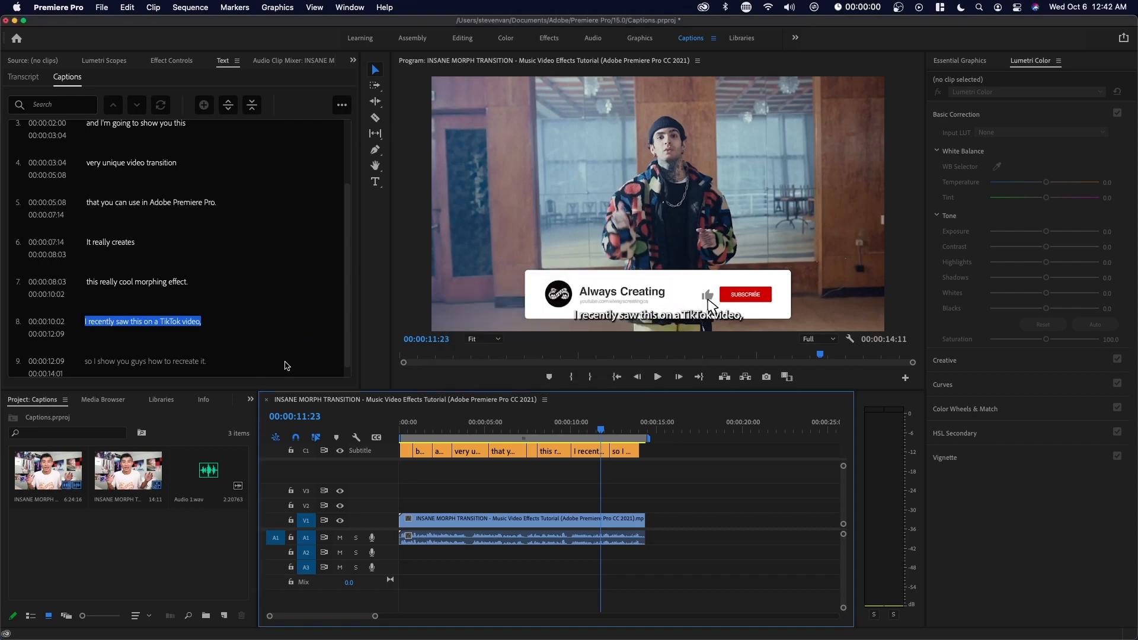
Merge captions 6 and 7 and split caption 5 in the Captions list.
click(655, 376)
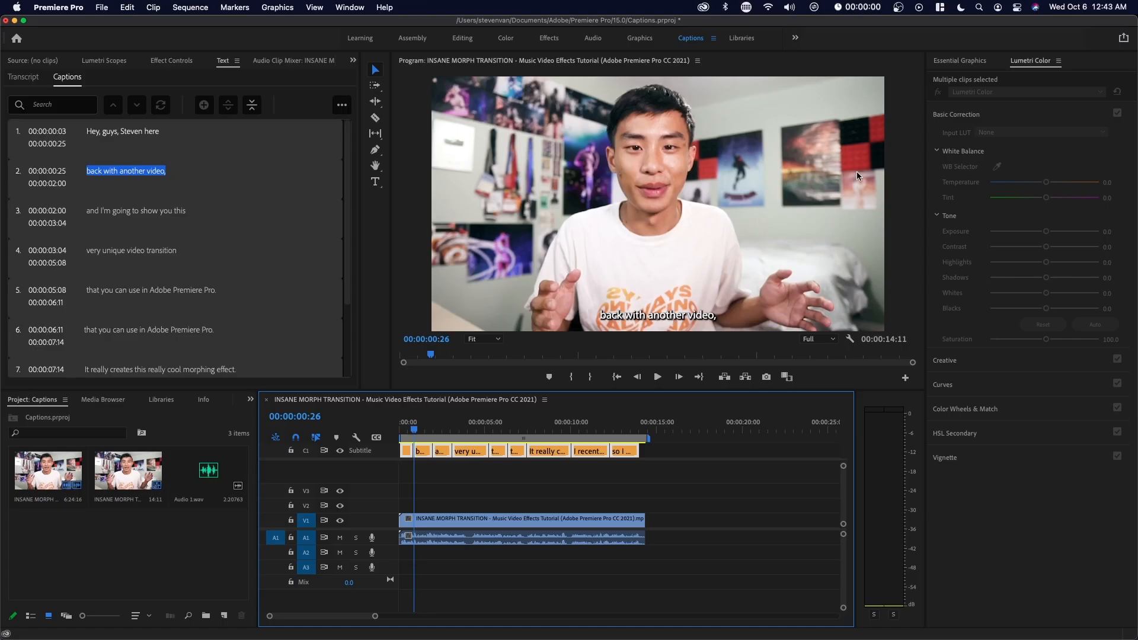
In Essential Graphics, enable a black caption background at 100% opacity, size about 11.6, shadow off.
click(959, 60)
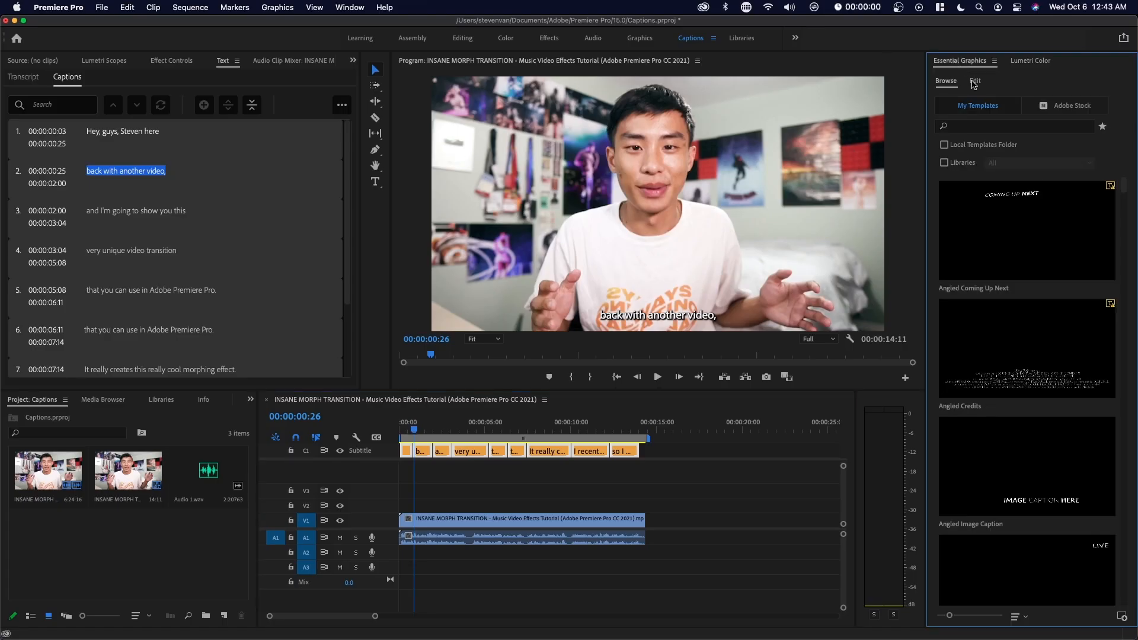
click(348, 7)
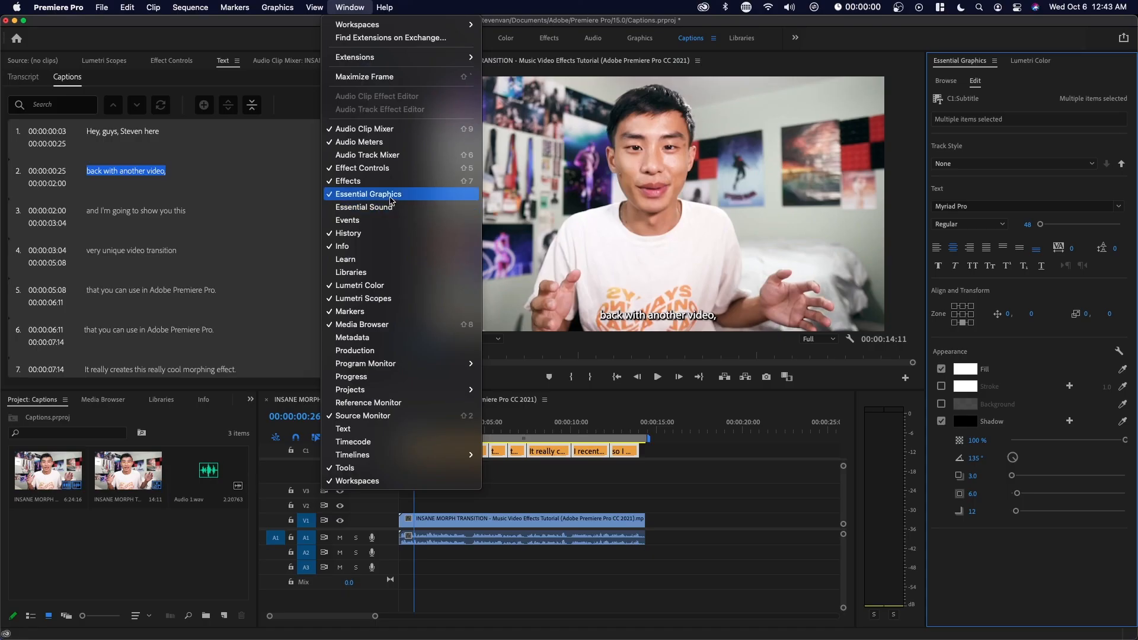
click(367, 193)
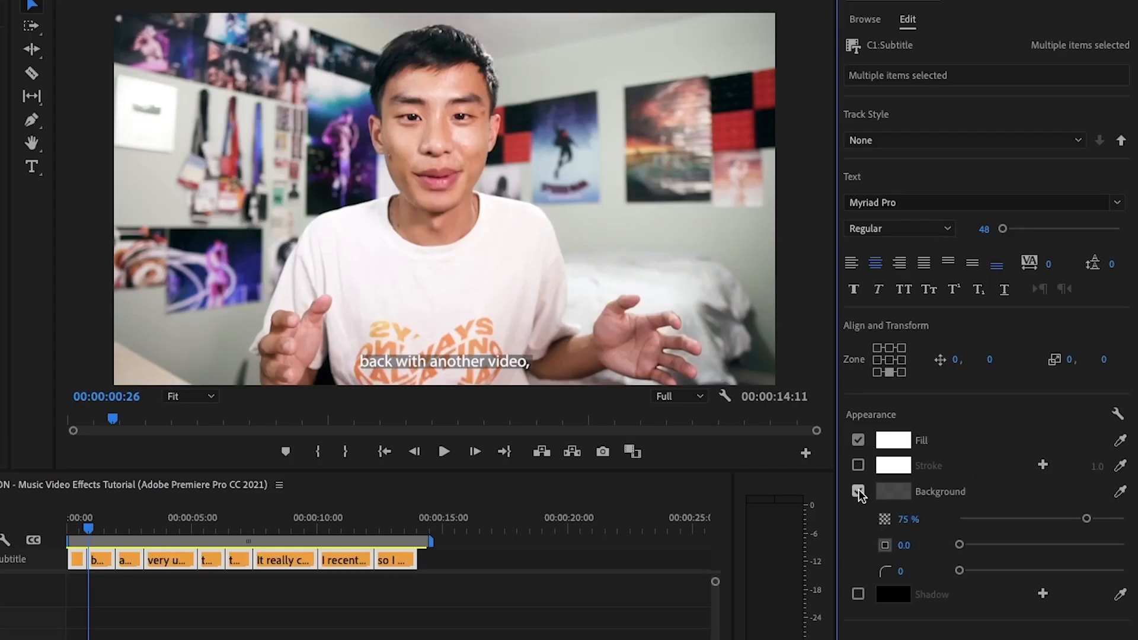
click(893, 491)
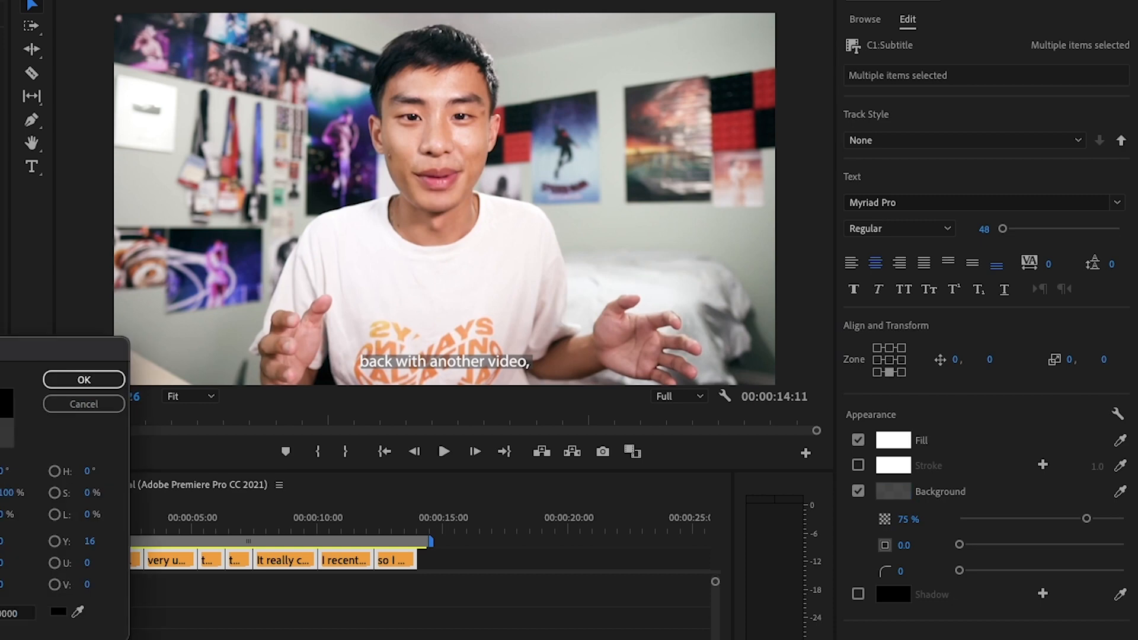
click(83, 379)
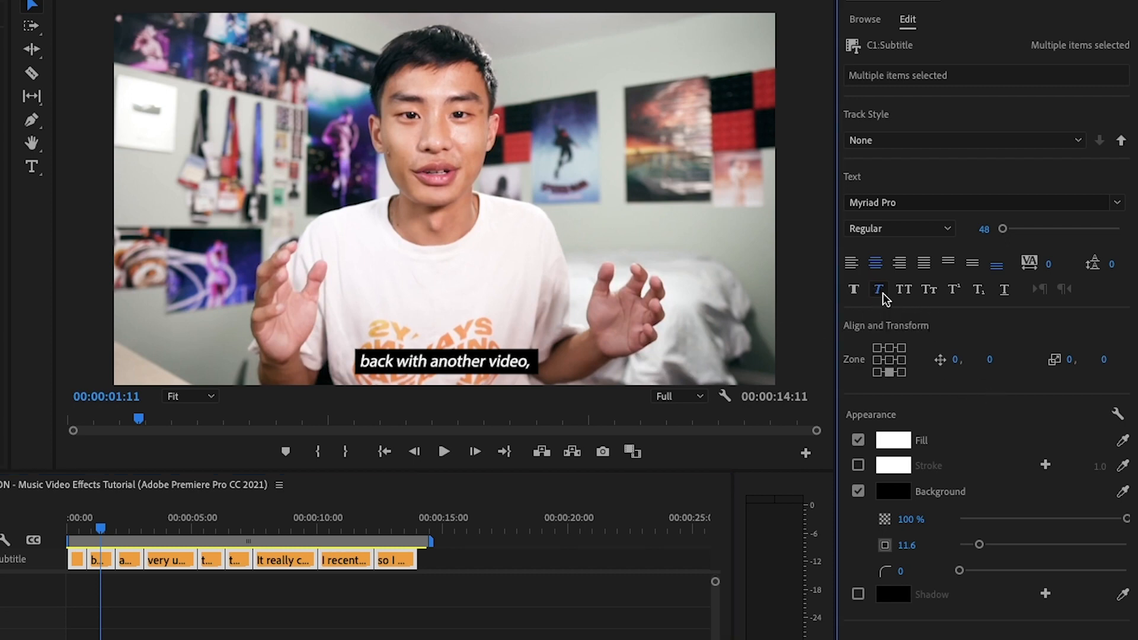
click(878, 289)
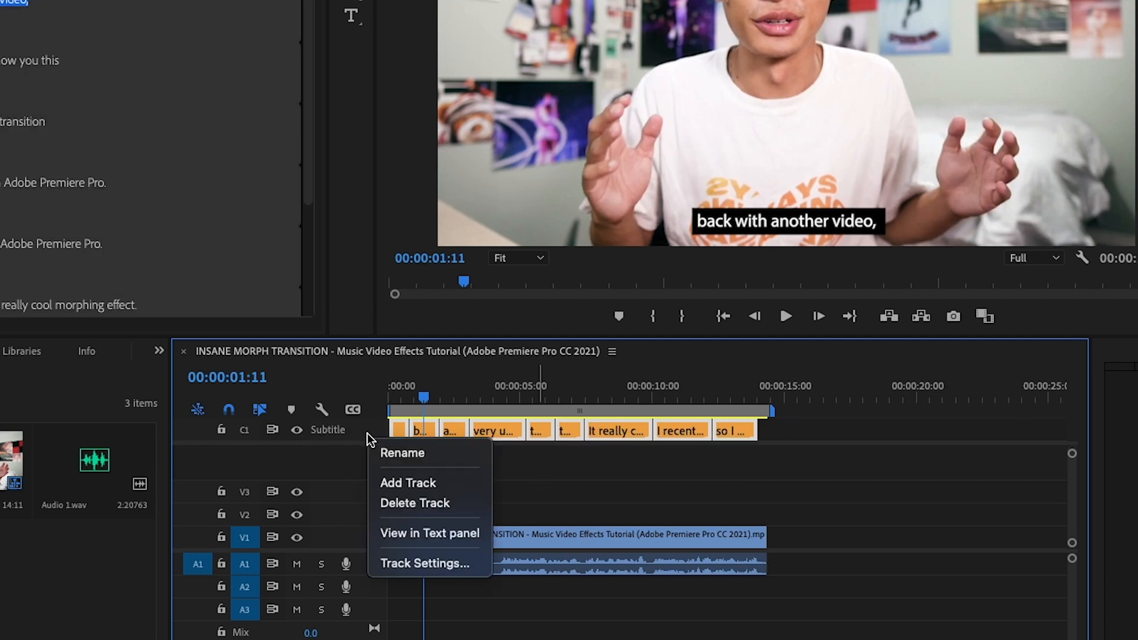
Add a new subtitle caption track above the original and hide the original track.
click(408, 482)
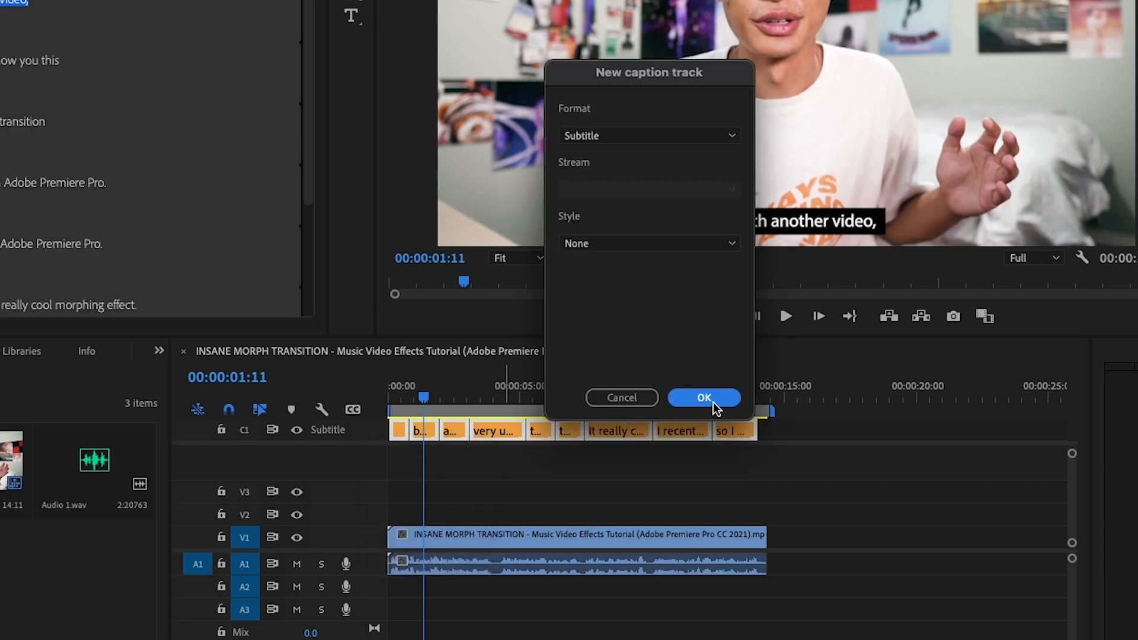
click(703, 397)
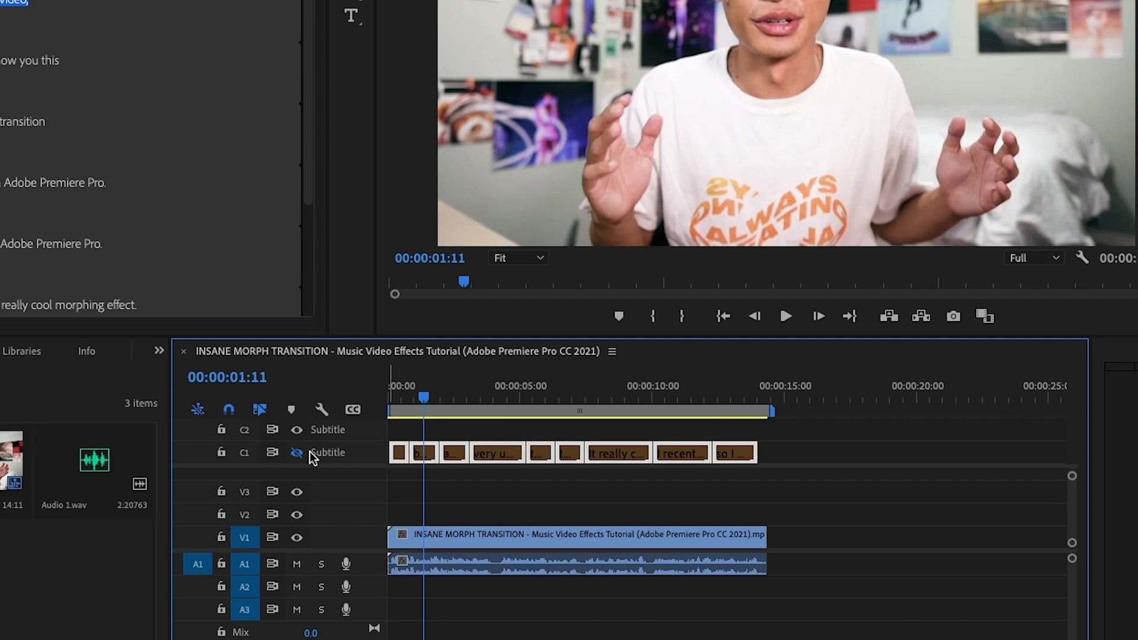
click(297, 429)
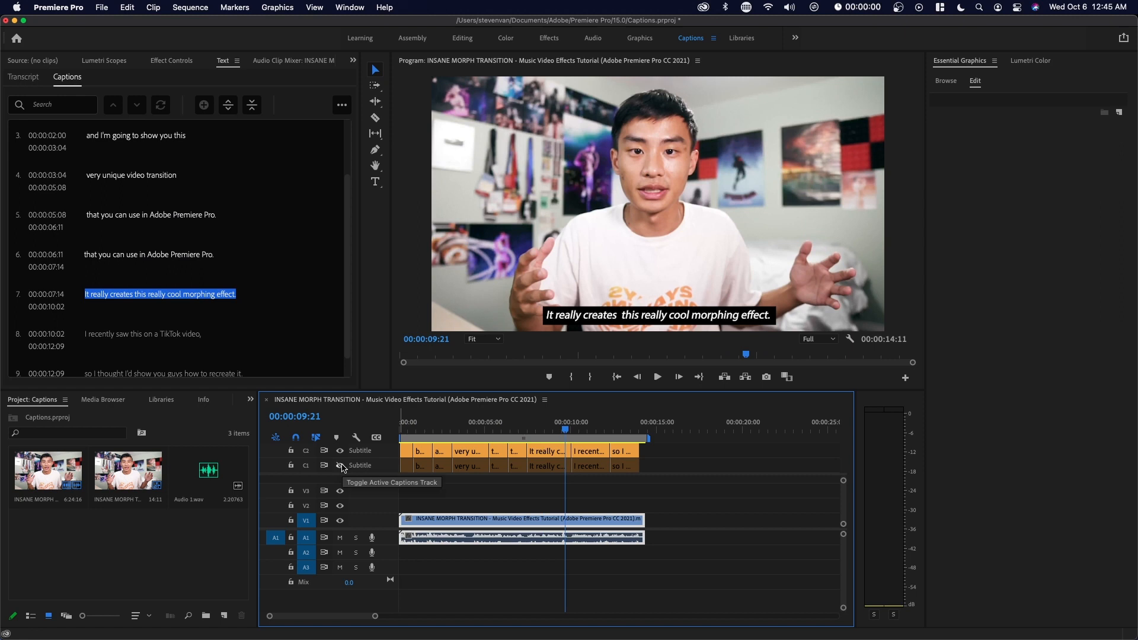
Move the opening "Hey, guys, Steven here" caption to start at 00:00:00:00 and preview it.
click(339, 464)
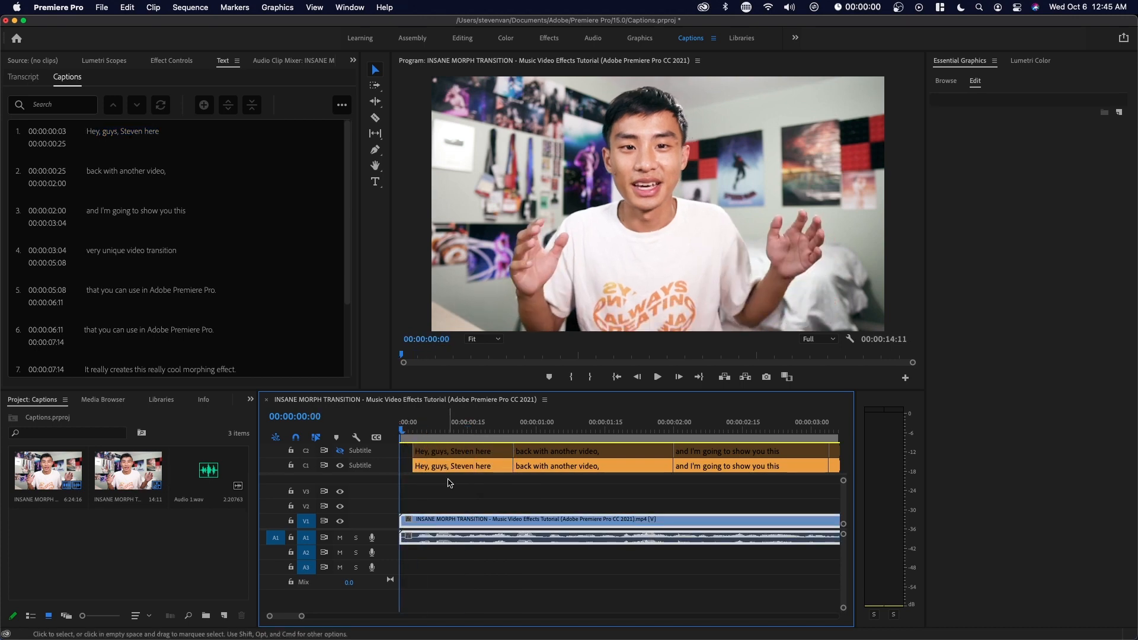
click(462, 465)
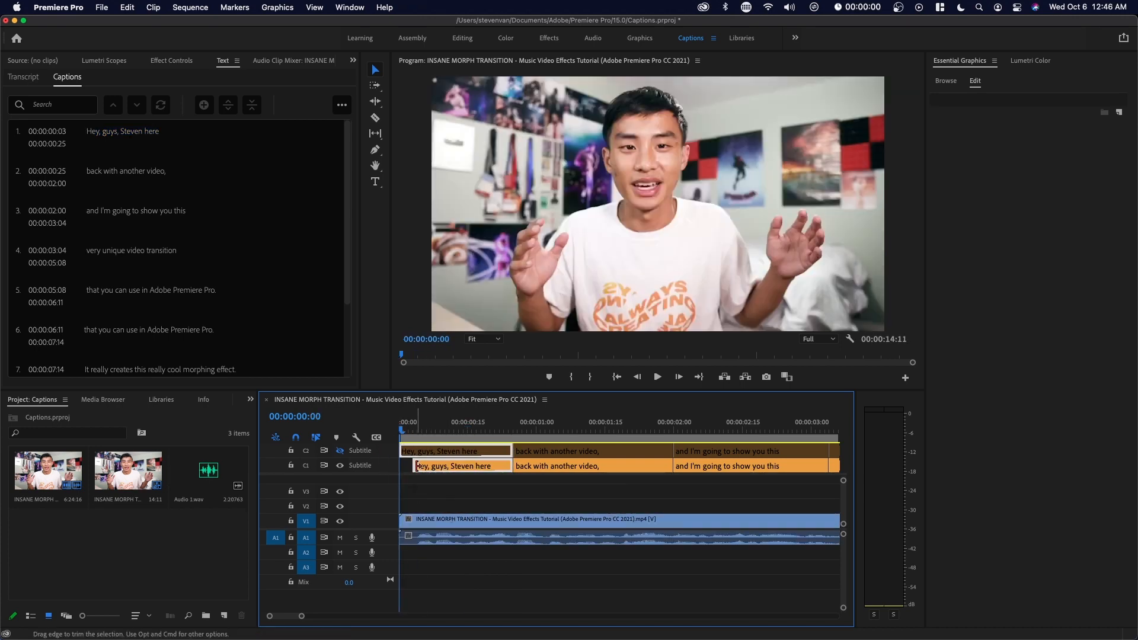
click(509, 431)
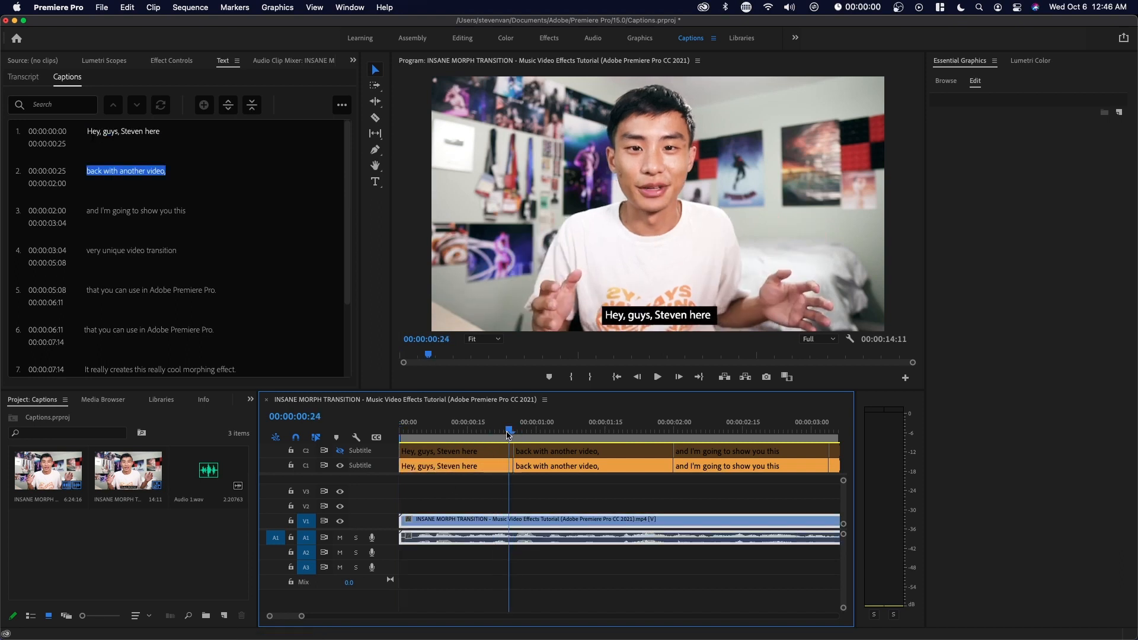